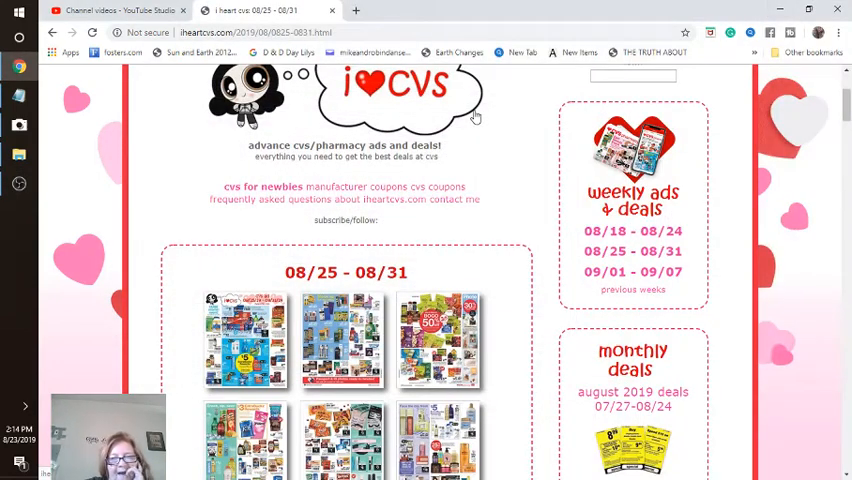
pyautogui.moveTo(448, 220)
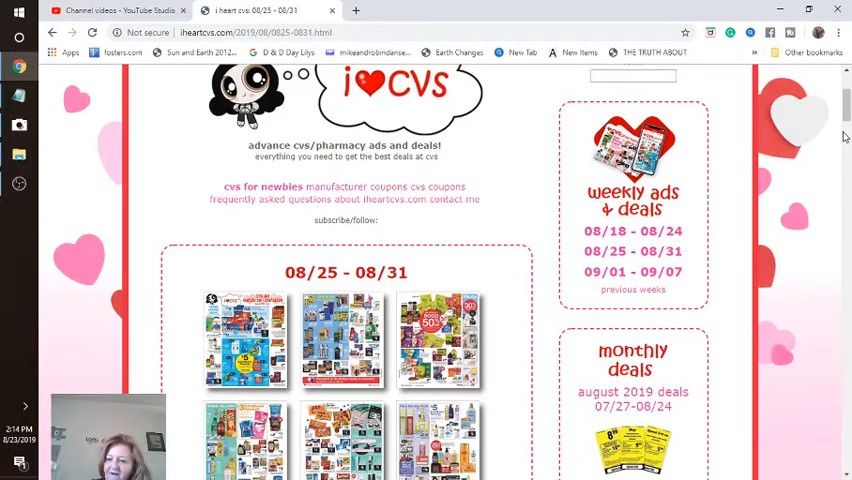
# - Scroll past the weekly ad thumbnails to the extra bucks deals, starting with Almay and Colgate
pyautogui.scroll(-3)
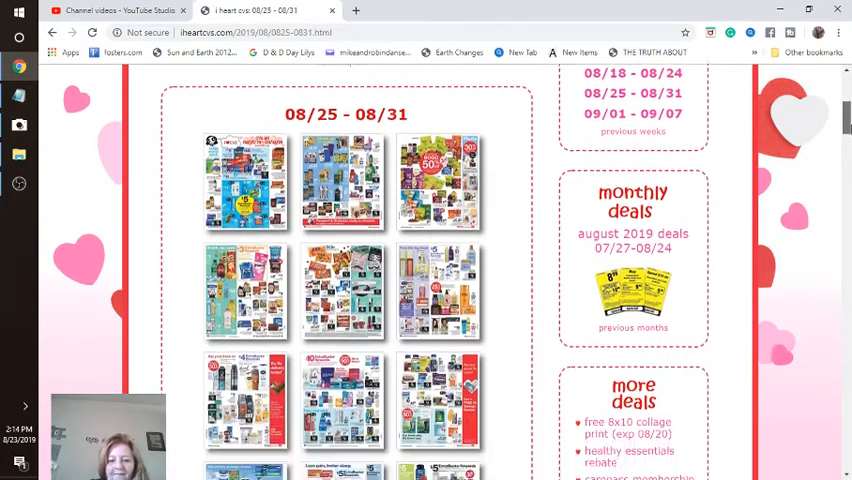
pyautogui.scroll(-3)
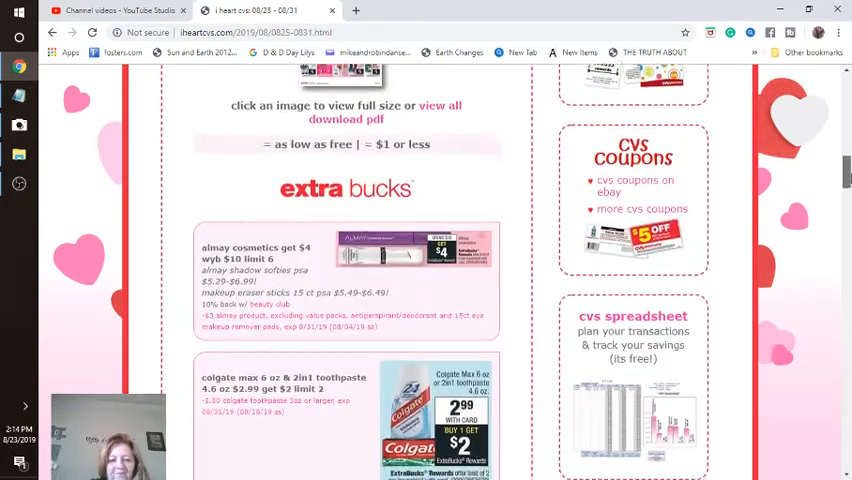
pyautogui.scroll(-3)
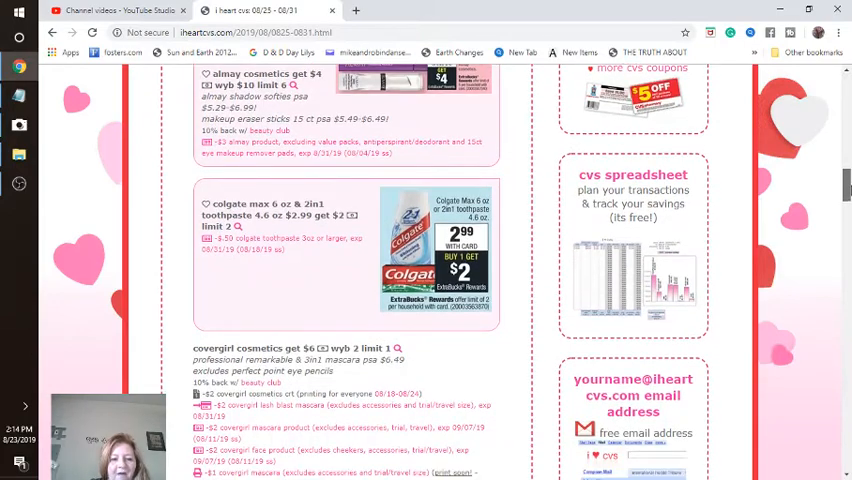
pyautogui.scroll(3)
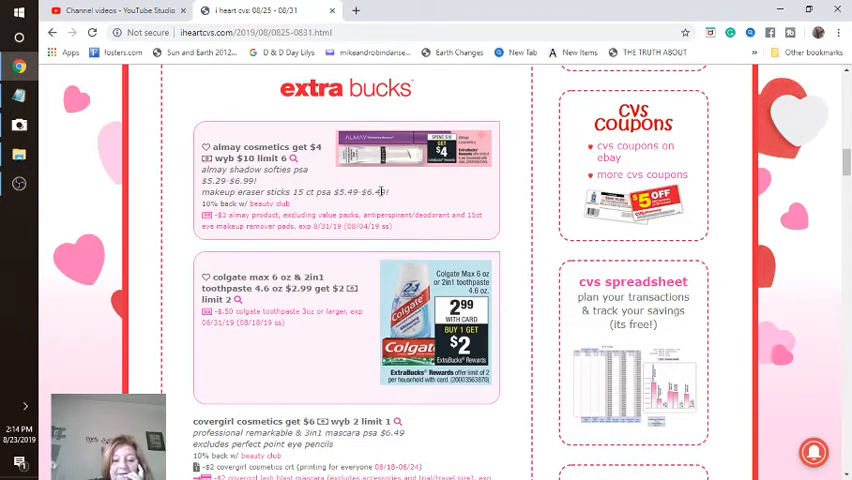
pyautogui.moveTo(415, 194)
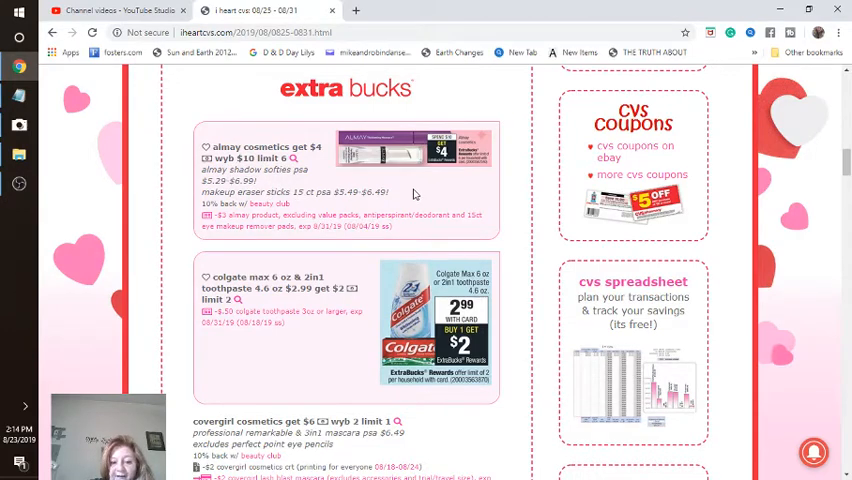
pyautogui.moveTo(321, 209)
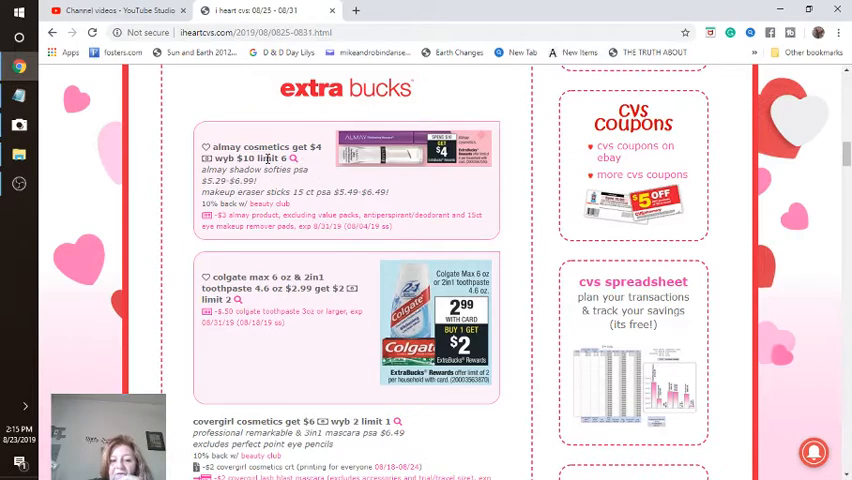
pyautogui.moveTo(770, 227)
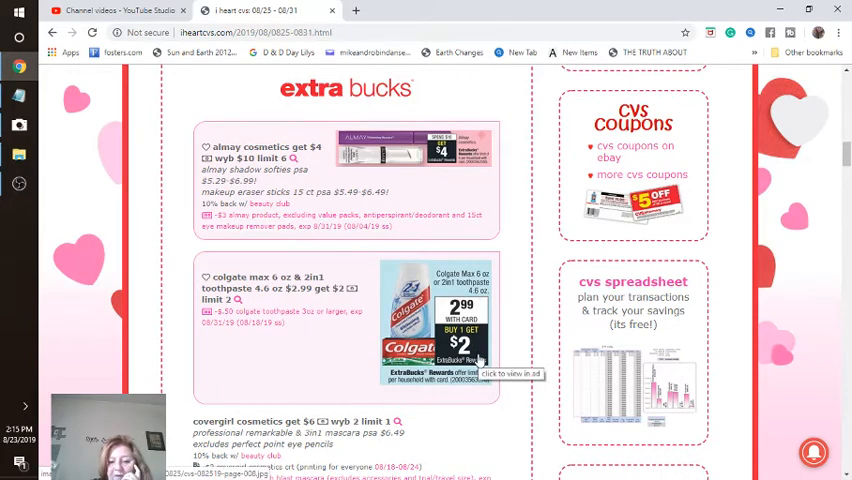
pyautogui.moveTo(465, 232)
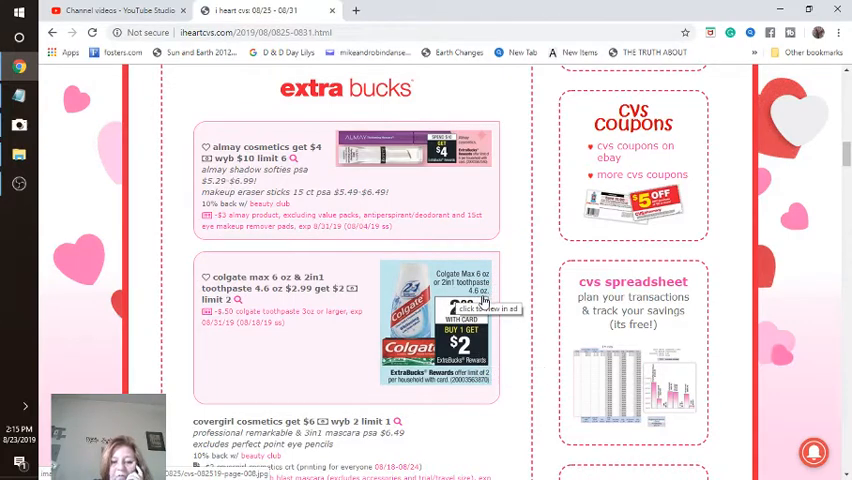
pyautogui.moveTo(278, 332)
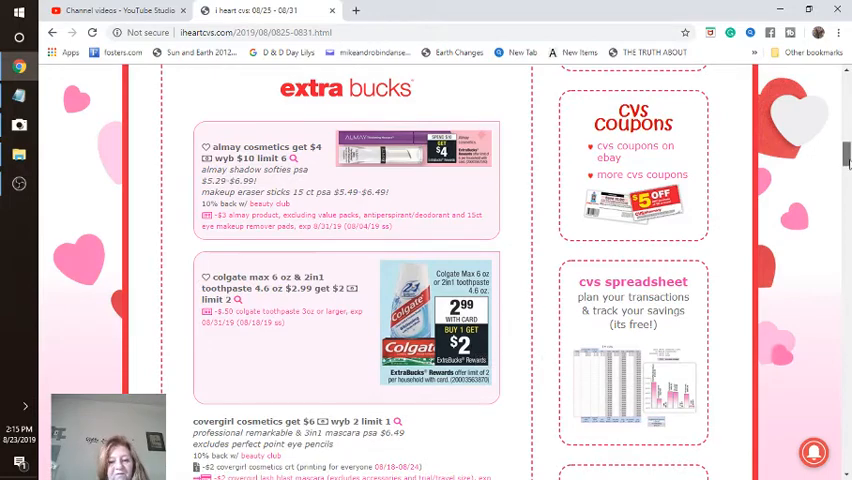
# - Scroll past Colgate to the CoverGirl cosmetics deal and its coupon links
pyautogui.scroll(-3)
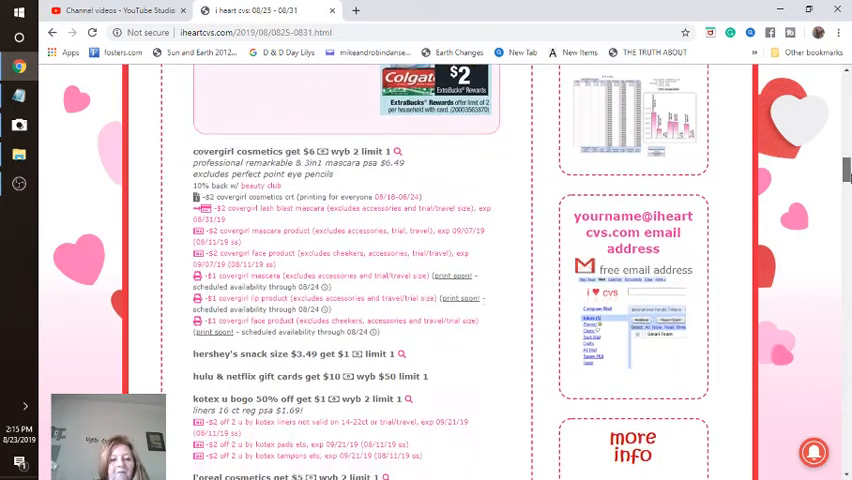
pyautogui.scroll(-3)
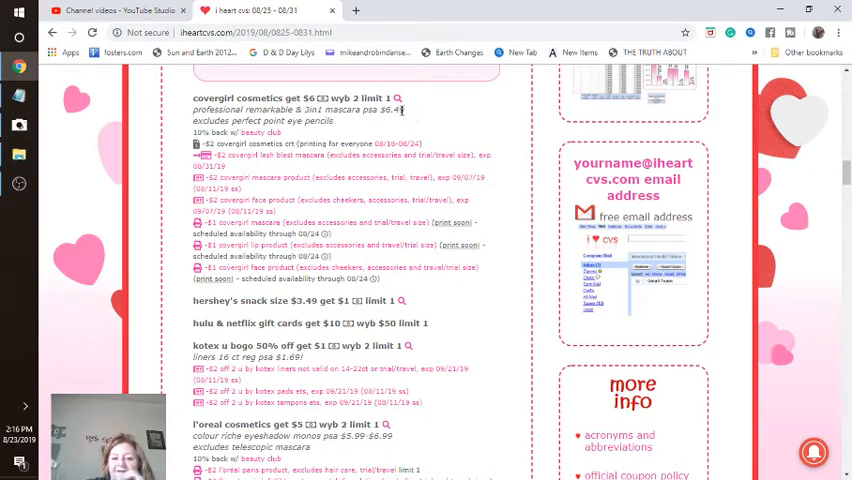
pyautogui.moveTo(396, 119)
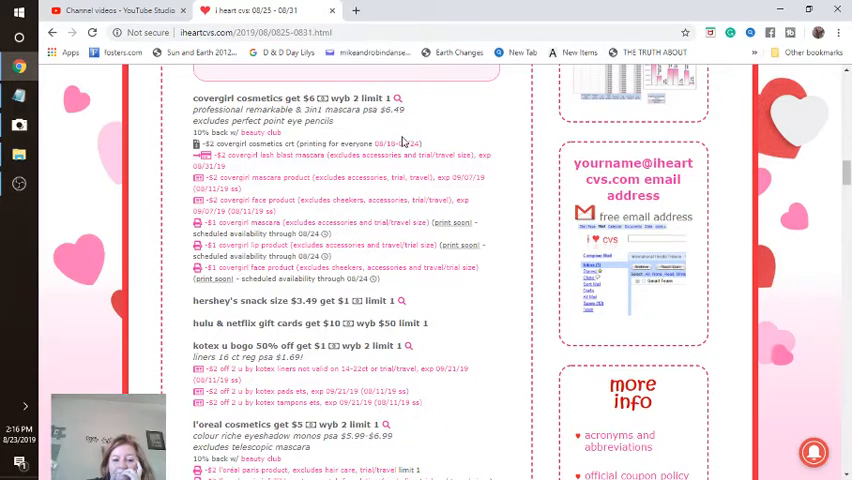
pyautogui.moveTo(394, 187)
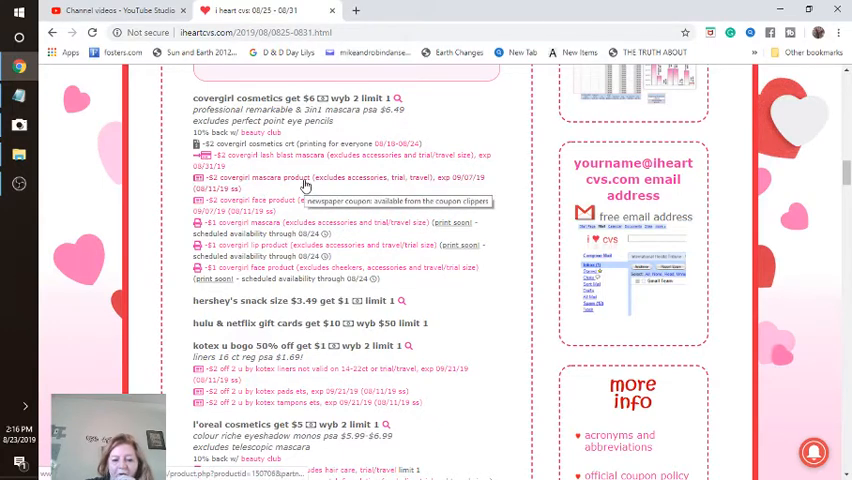
pyautogui.moveTo(435, 188)
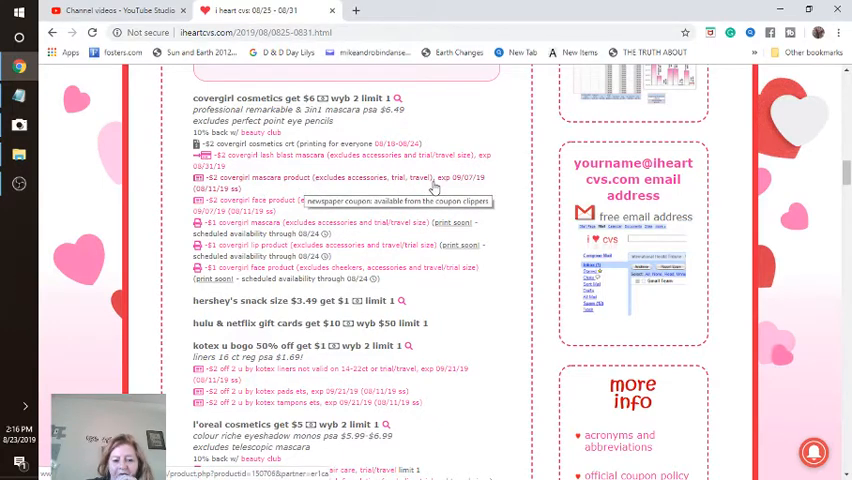
pyautogui.moveTo(228, 197)
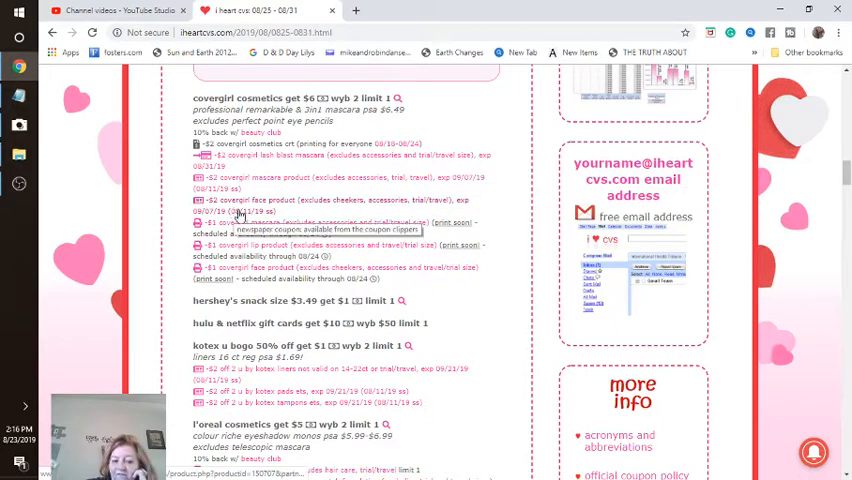
pyautogui.moveTo(275, 232)
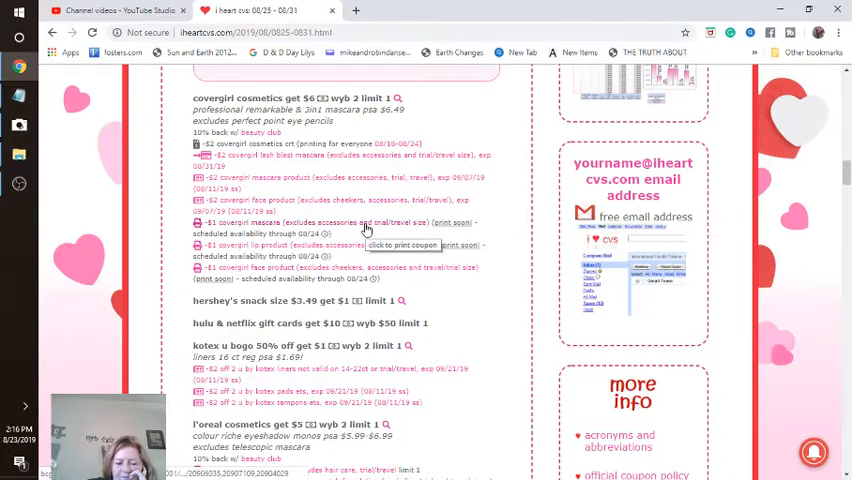
pyautogui.moveTo(312, 232)
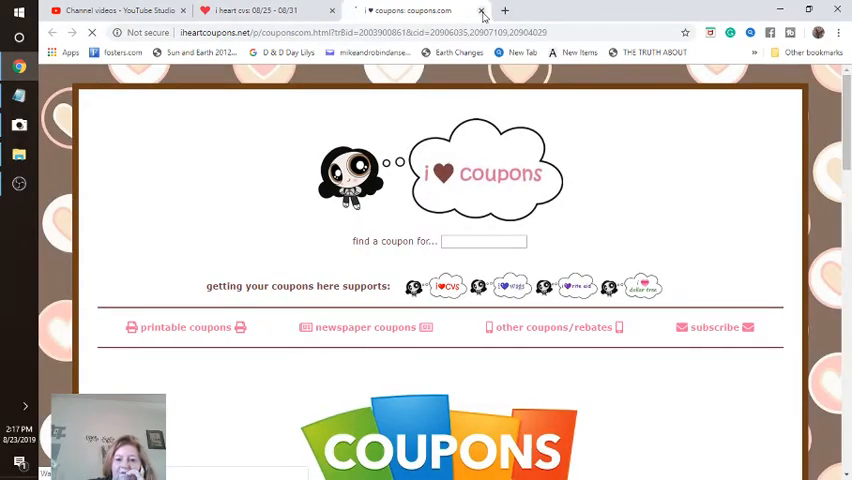
# - Close the iheartcoupons.net printable coupons tab, returning to the CoverGirl deal list
pyautogui.click(481, 10)
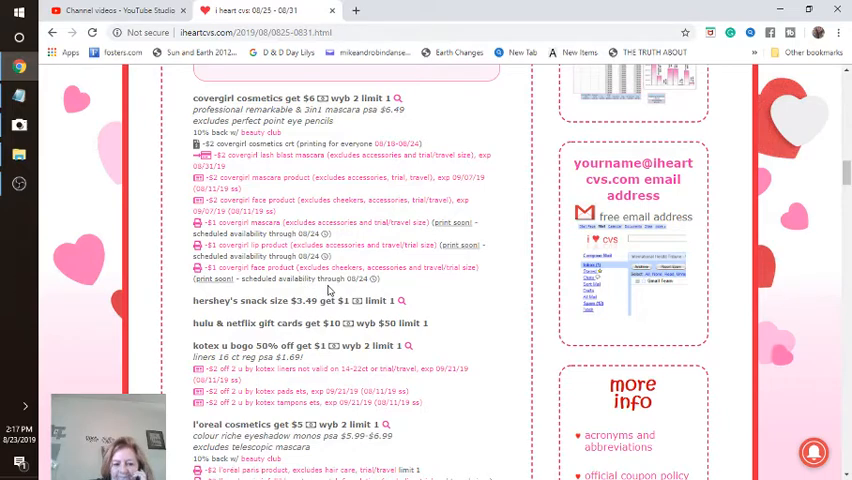
pyautogui.moveTo(374, 318)
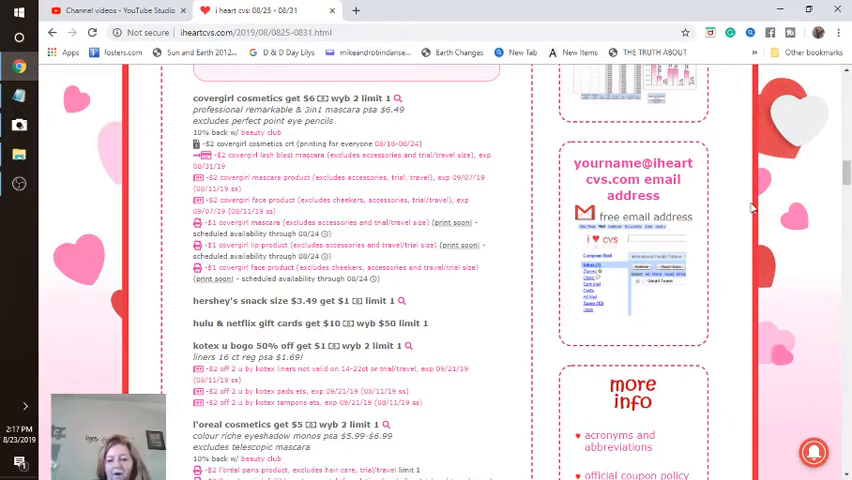
# - Scroll past CoverGirl to the Hershey's snack size, Kotex and L'Oréal listings
pyautogui.scroll(-3)
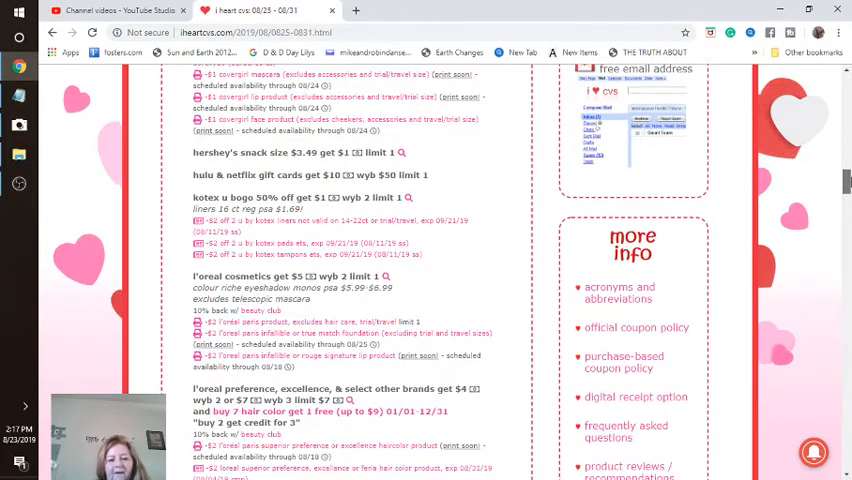
pyautogui.scroll(3)
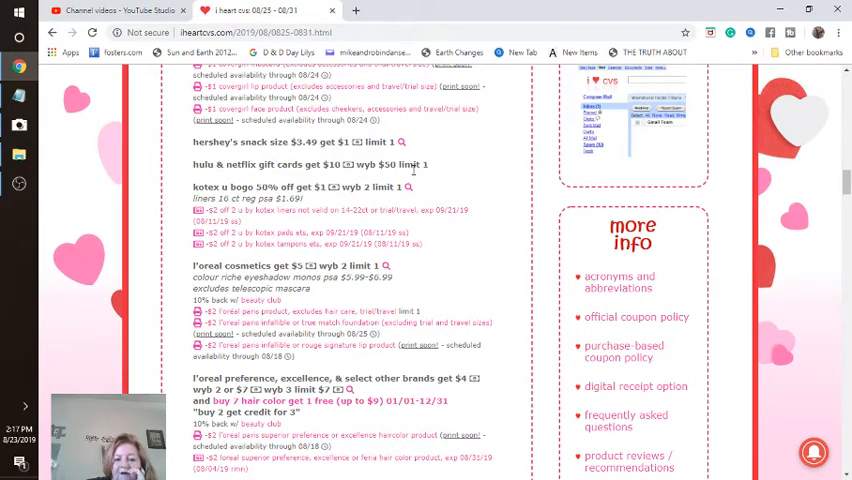
pyautogui.moveTo(435, 175)
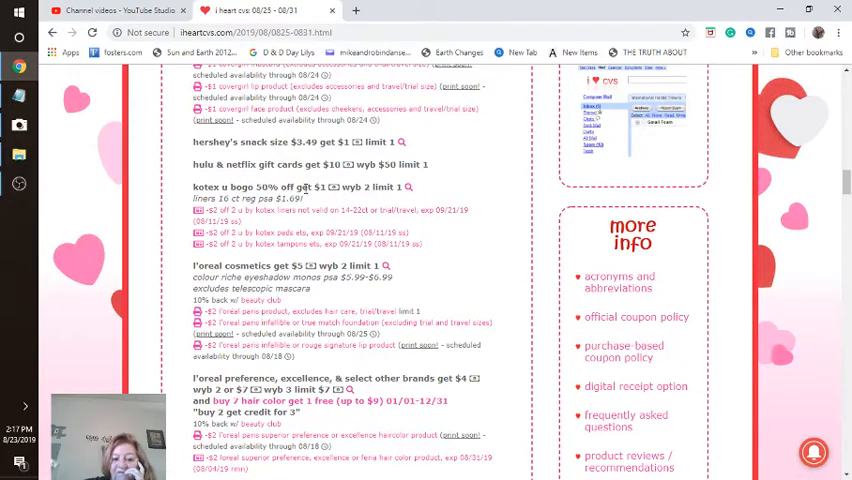
pyautogui.moveTo(330, 194)
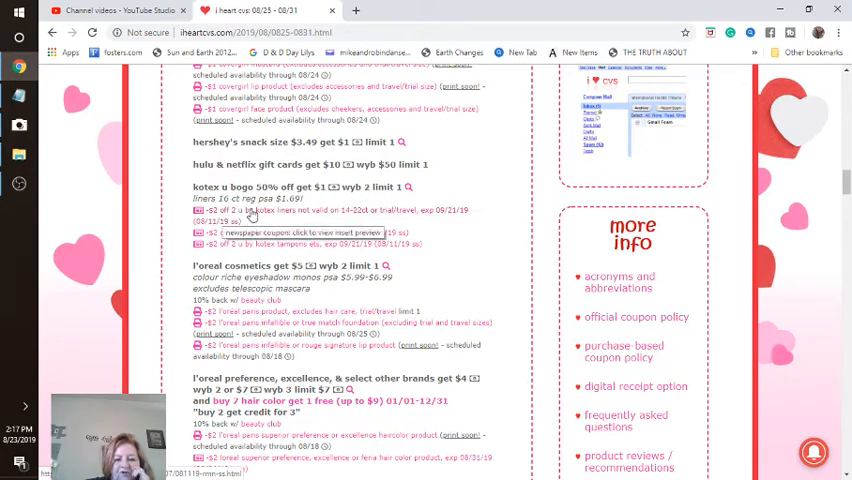
pyautogui.moveTo(430, 216)
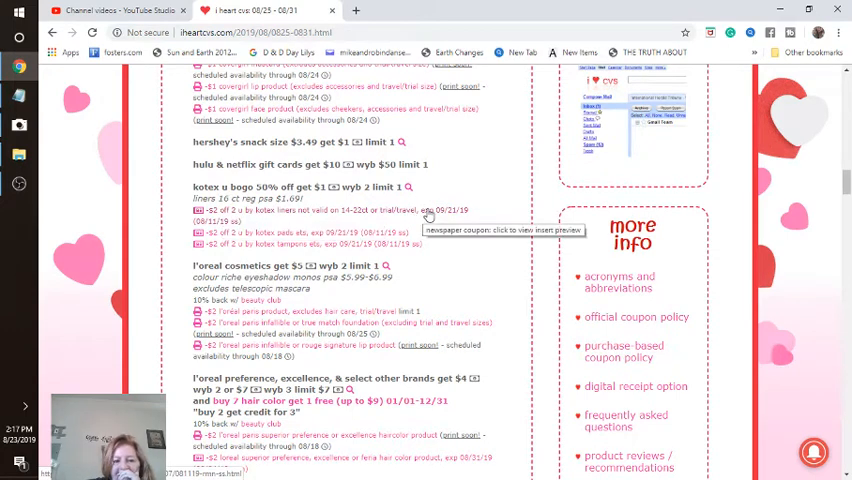
pyautogui.moveTo(275, 225)
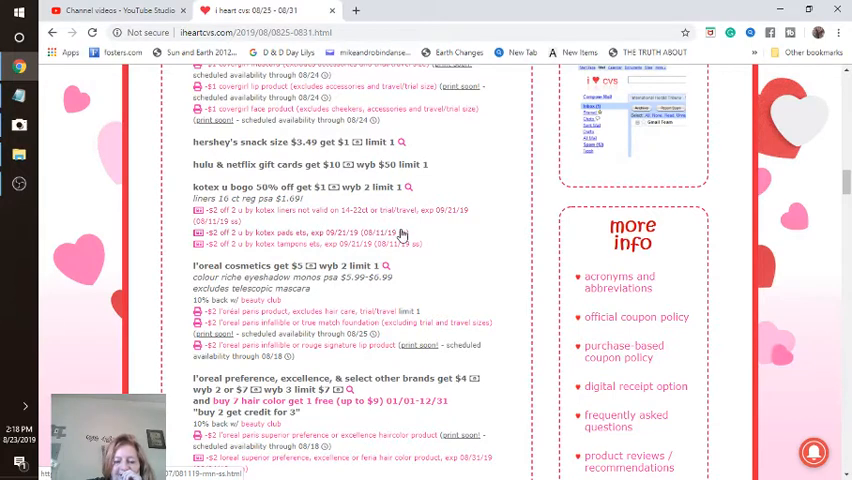
pyautogui.moveTo(385, 245)
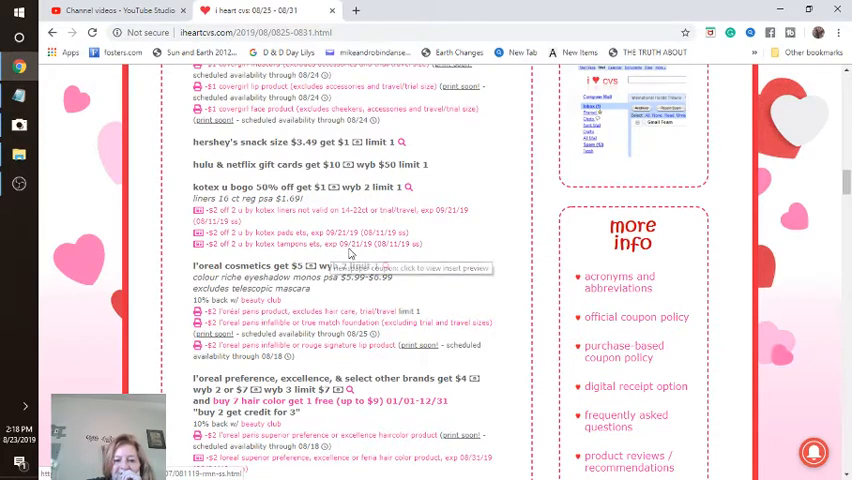
pyautogui.moveTo(818, 185)
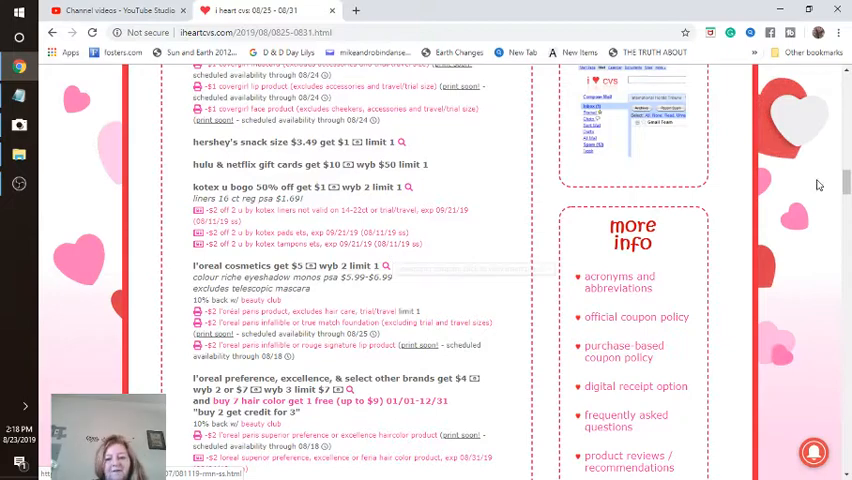
# - Scroll down to the Maybelline, Milani and Mitchum deodorant deals below L'Oréal
pyautogui.scroll(-3)
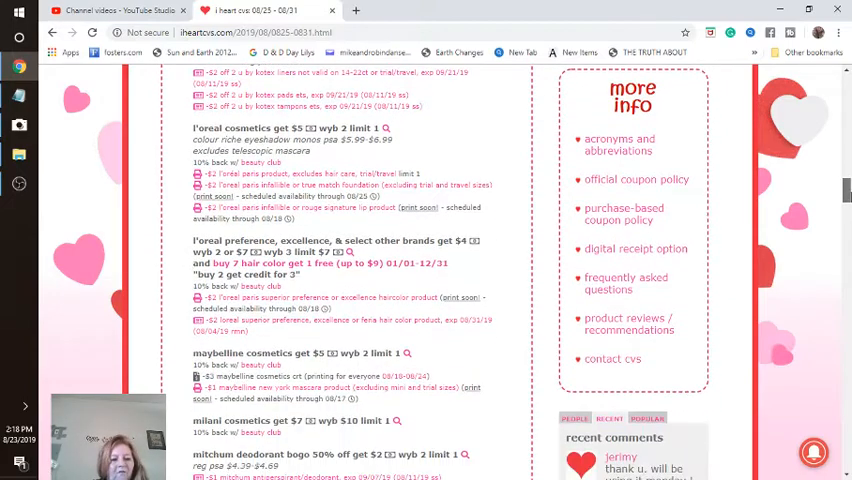
pyautogui.scroll(-3)
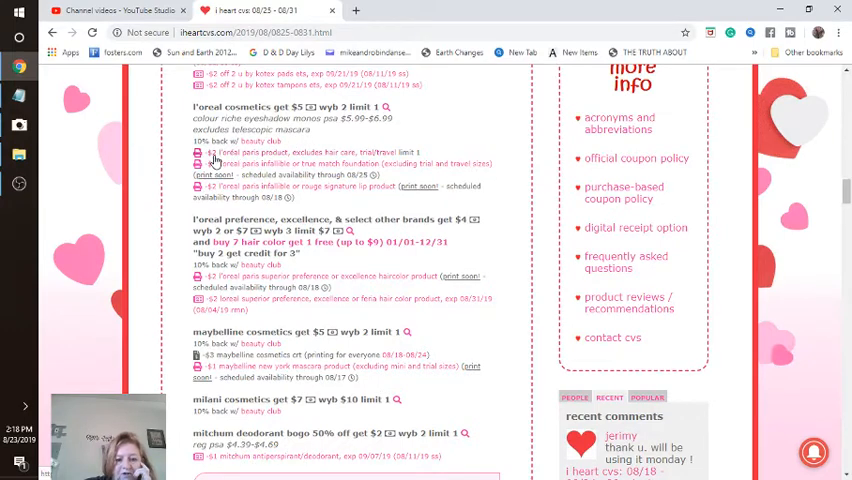
pyautogui.moveTo(202, 161)
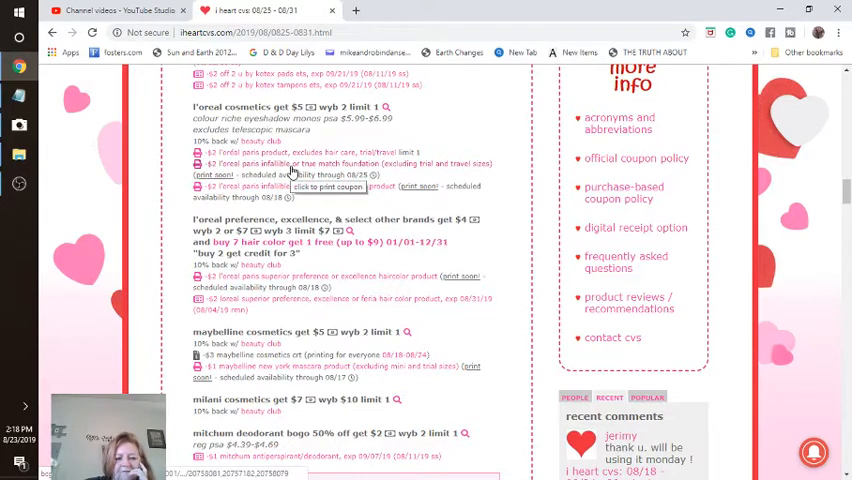
pyautogui.moveTo(335, 175)
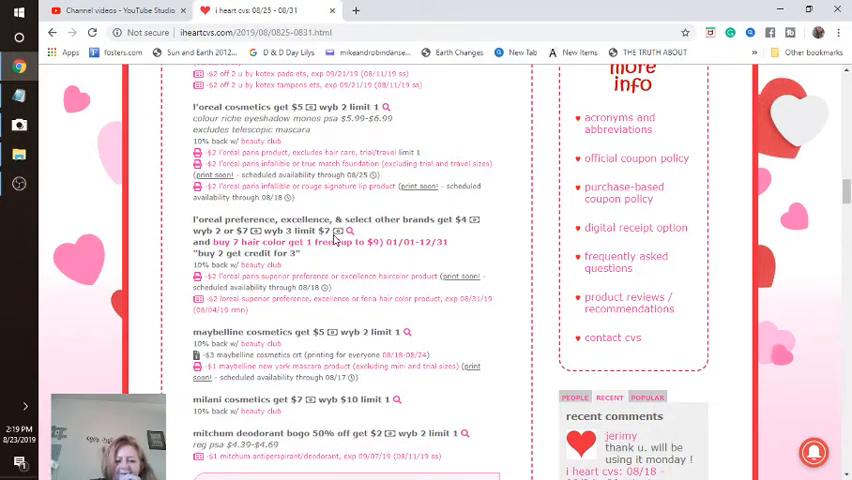
pyautogui.moveTo(336, 240)
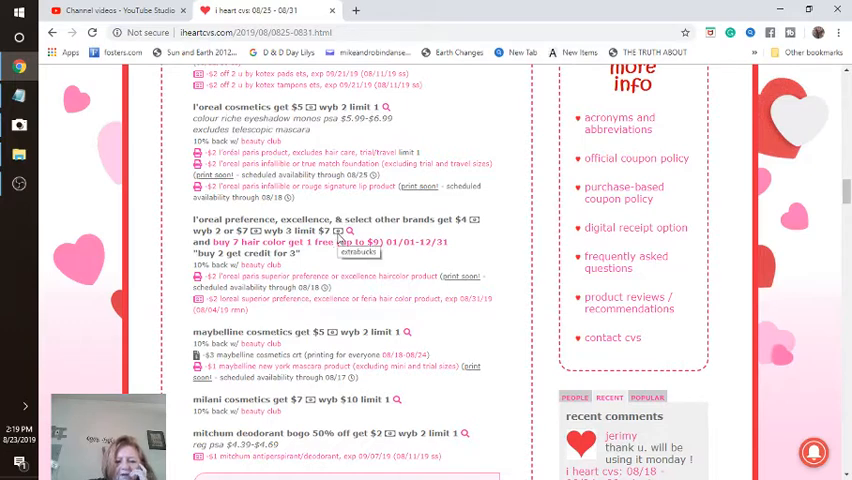
pyautogui.moveTo(214, 248)
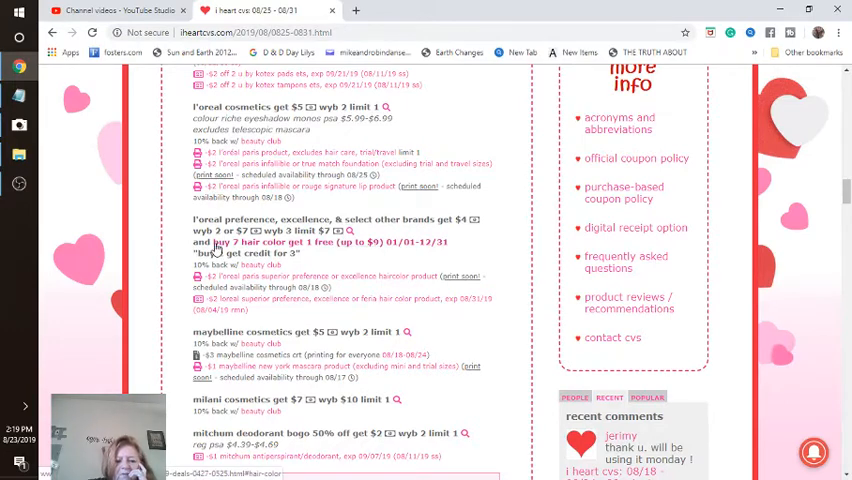
pyautogui.moveTo(352, 254)
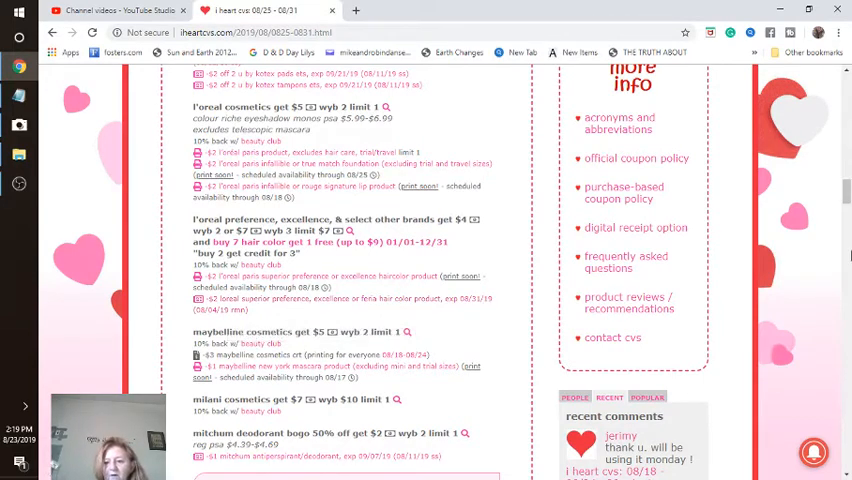
# - Scroll past Mitchum to the Physicians Formula, Playtex and Pop-arazzi deals
pyautogui.scroll(-3)
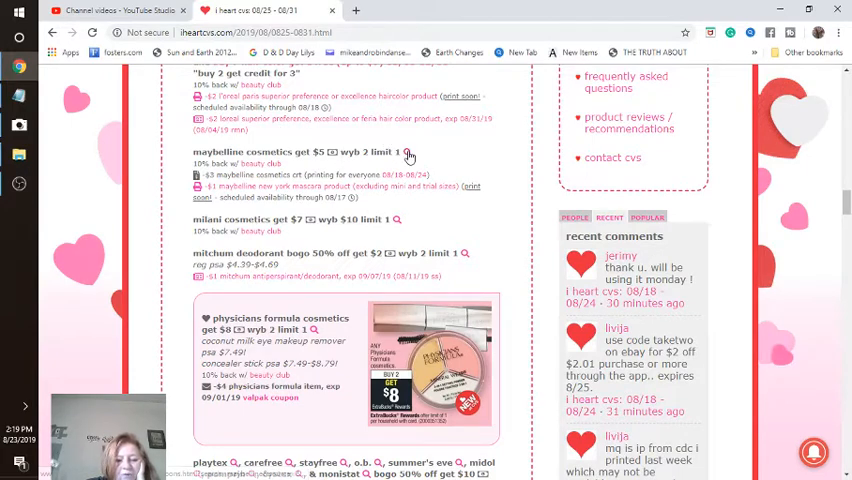
pyautogui.moveTo(405, 158)
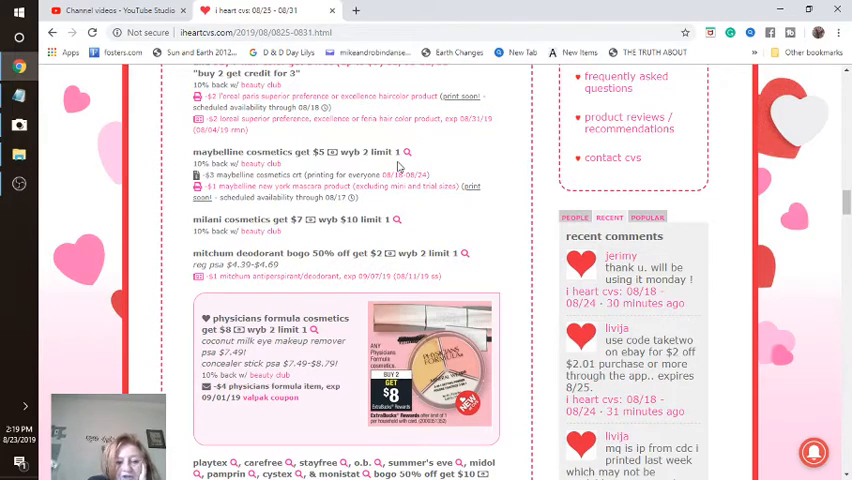
pyautogui.moveTo(290, 174)
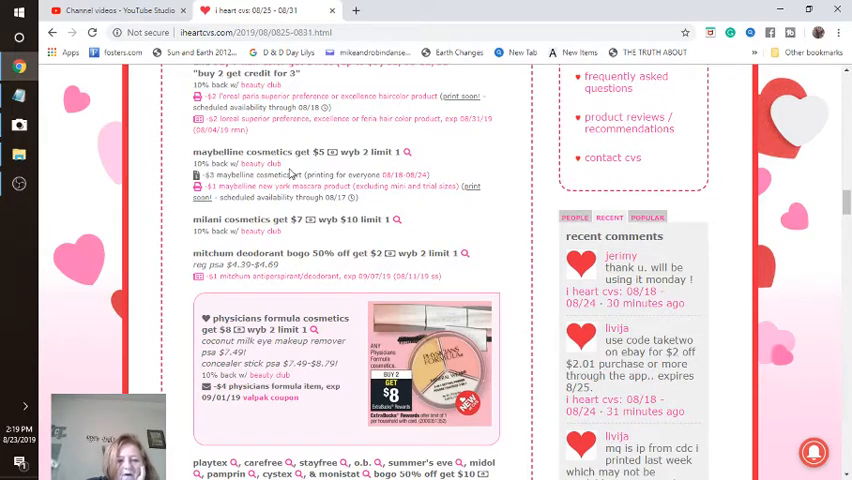
pyautogui.moveTo(310, 174)
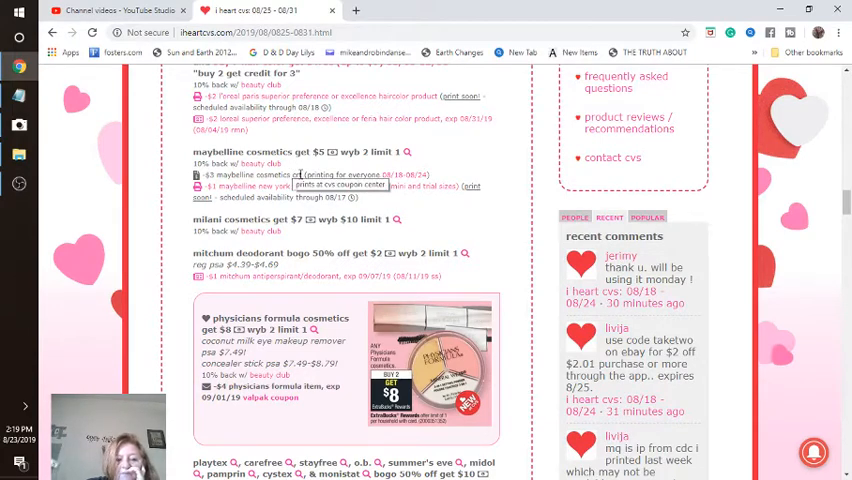
pyautogui.moveTo(247, 189)
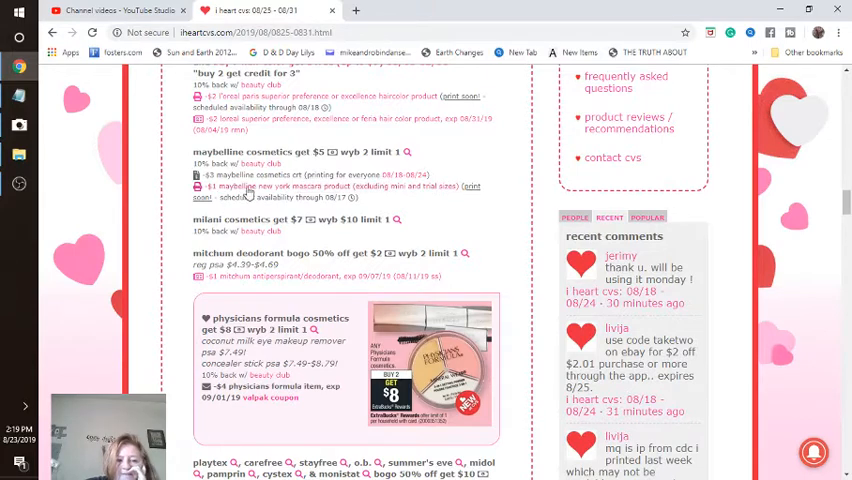
pyautogui.moveTo(315, 202)
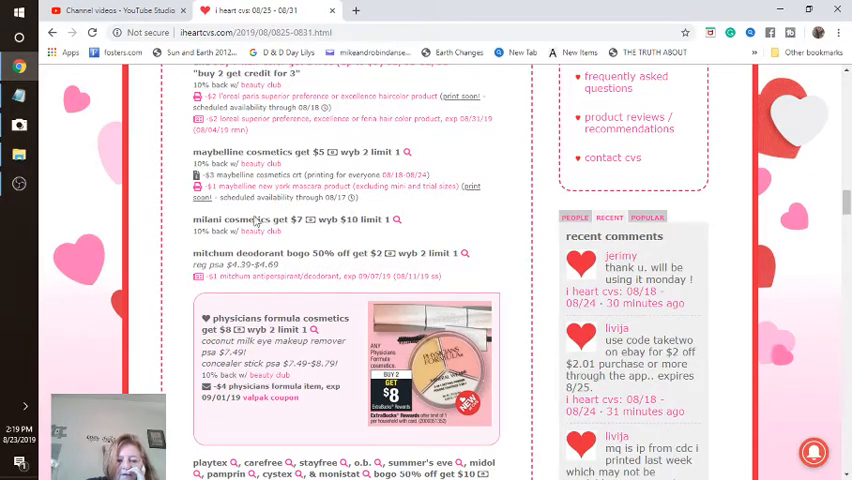
pyautogui.moveTo(343, 232)
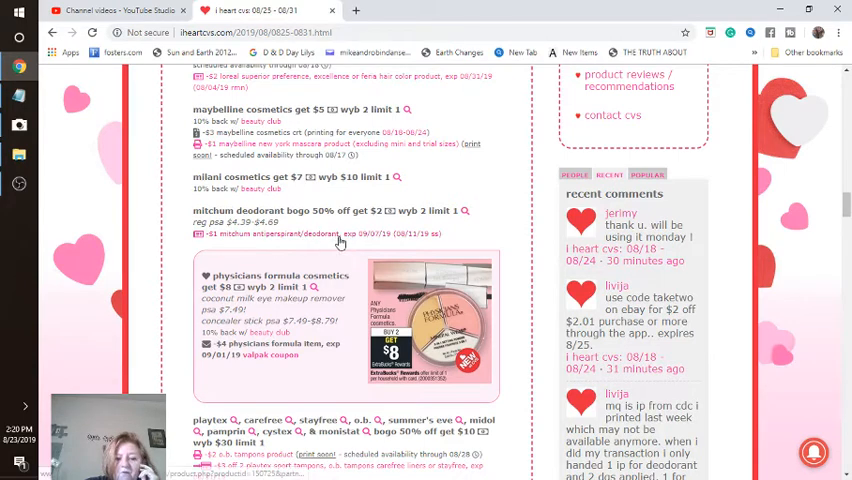
pyautogui.moveTo(355, 234)
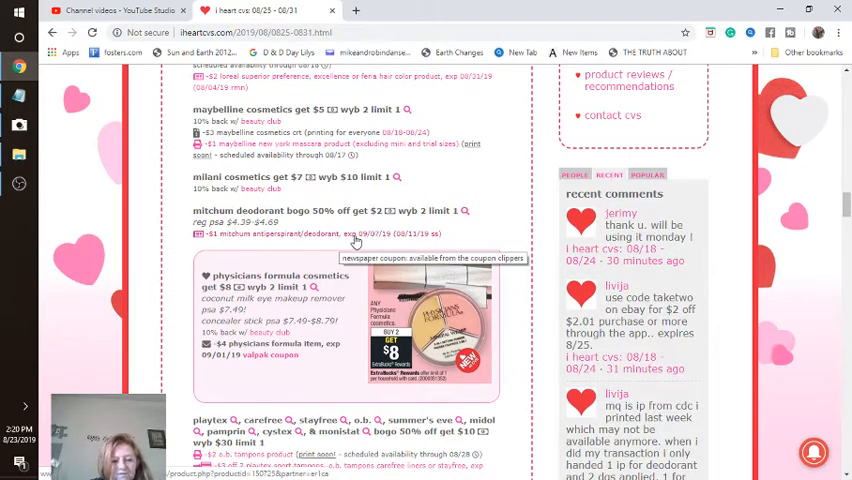
pyautogui.scroll(-3)
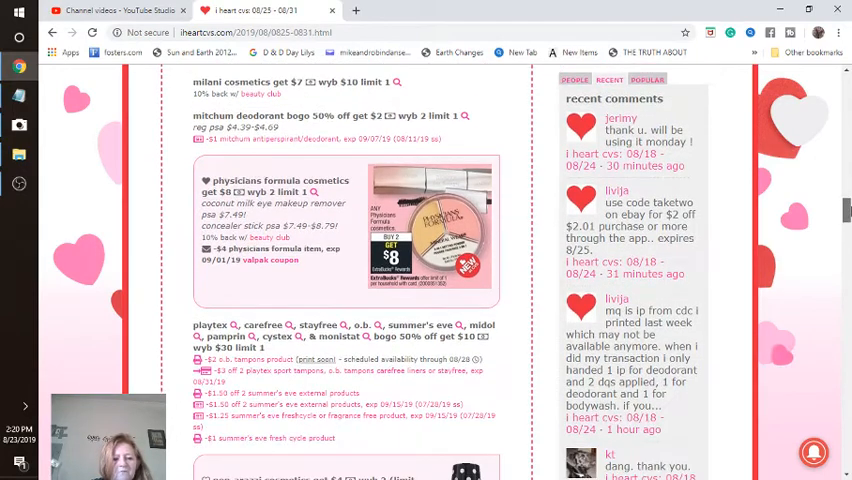
pyautogui.scroll(-3)
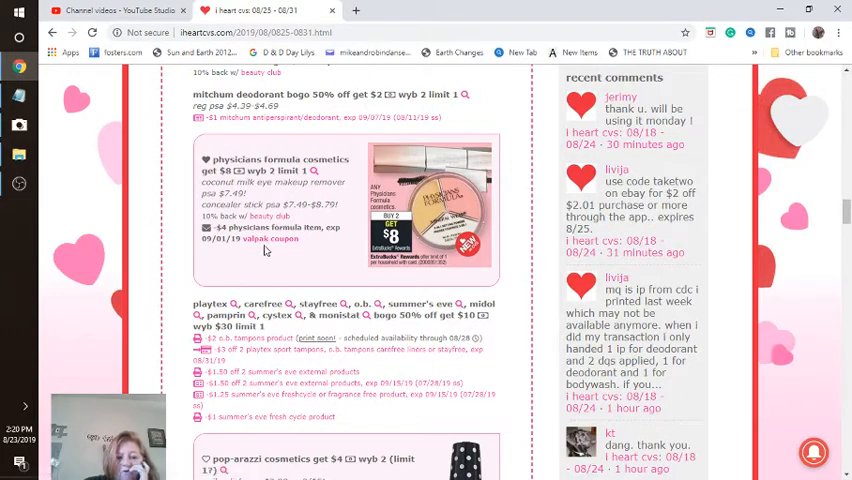
pyautogui.moveTo(378, 260)
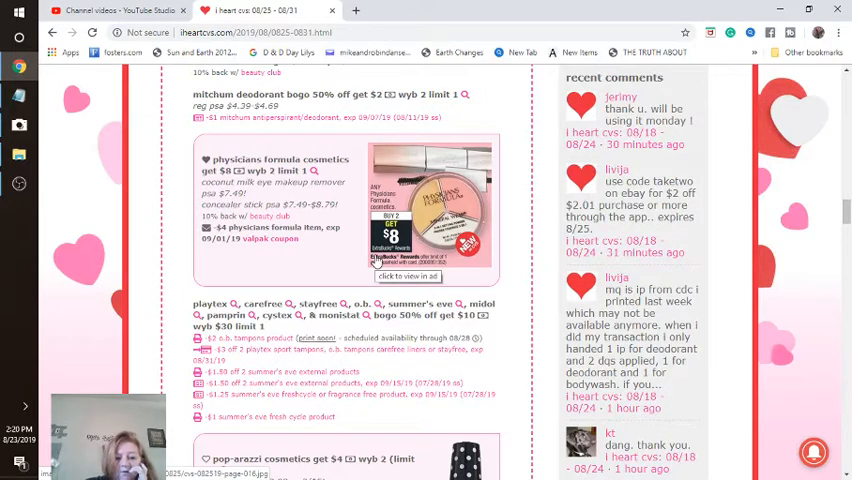
# - Scroll down to the Radiance Platinum supplements and Revlon cosmetics deals below Pop-arazzi
pyautogui.scroll(-3)
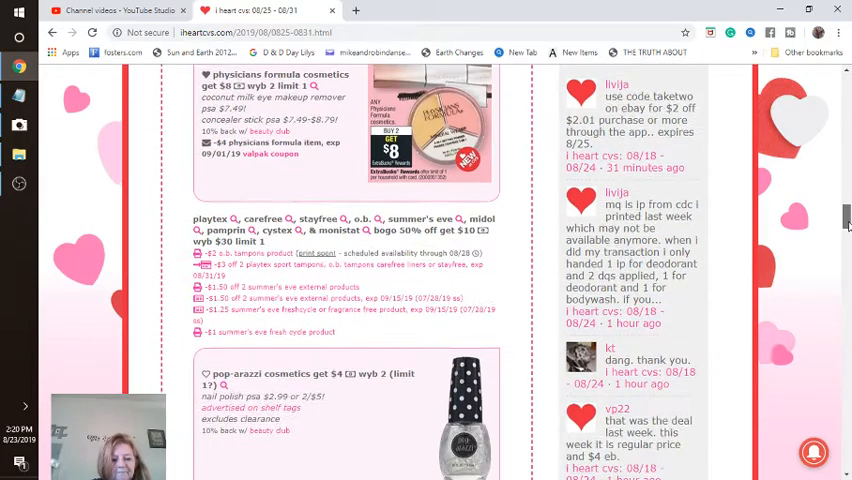
pyautogui.scroll(-3)
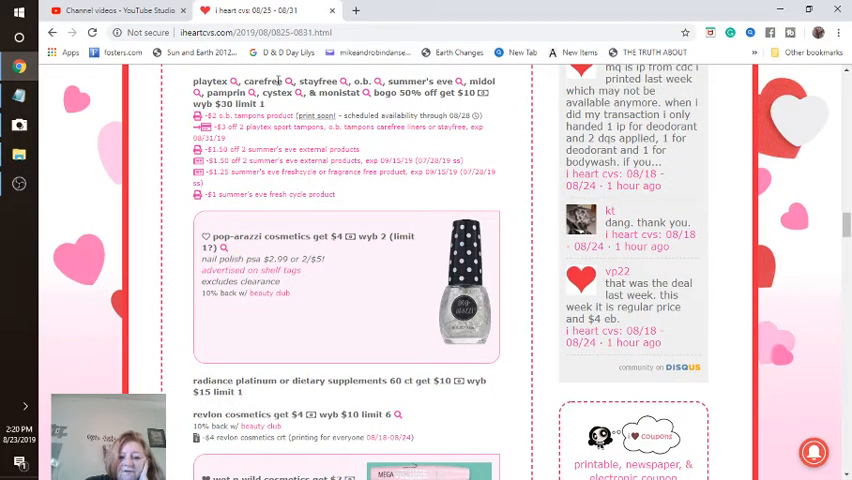
pyautogui.moveTo(295, 106)
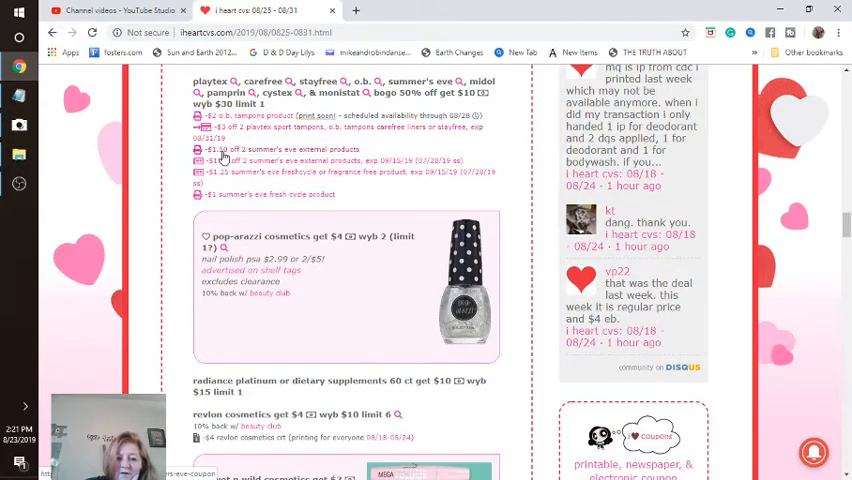
pyautogui.moveTo(228, 168)
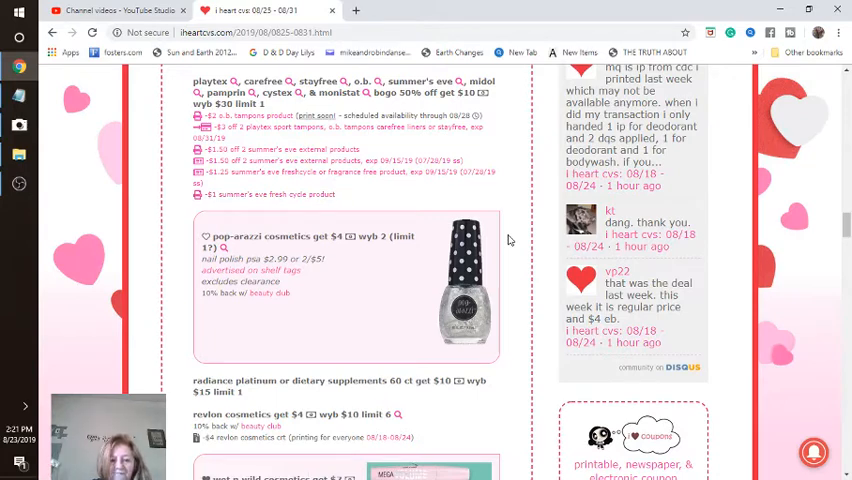
pyautogui.moveTo(212, 258)
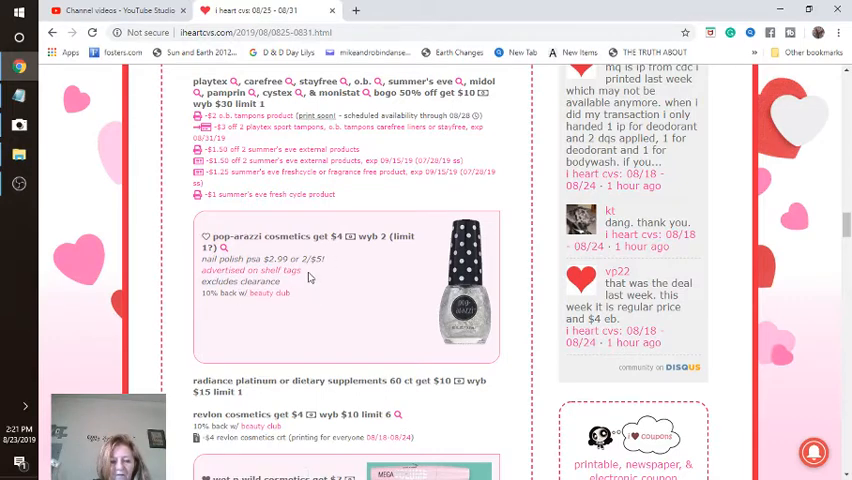
pyautogui.moveTo(286, 320)
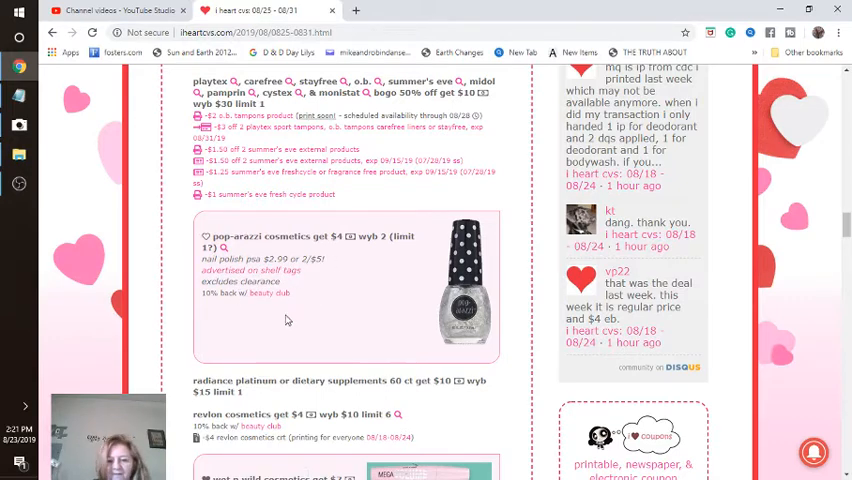
# - Scroll past the Wet n Wild deal to the scanned $5 ExtraBucks Rewards circular image
pyautogui.scroll(-3)
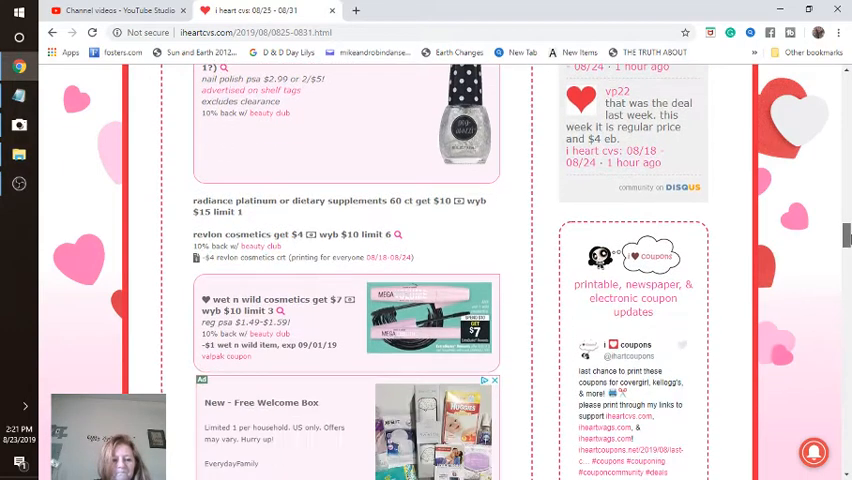
pyautogui.scroll(-3)
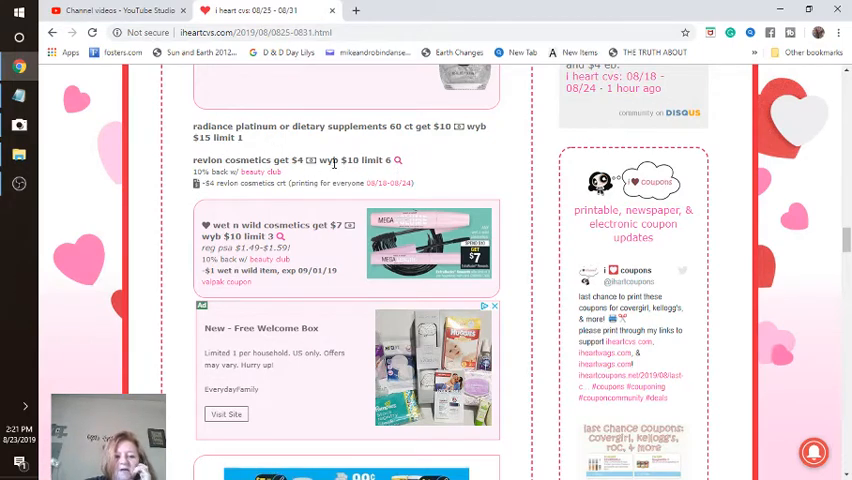
pyautogui.moveTo(280, 183)
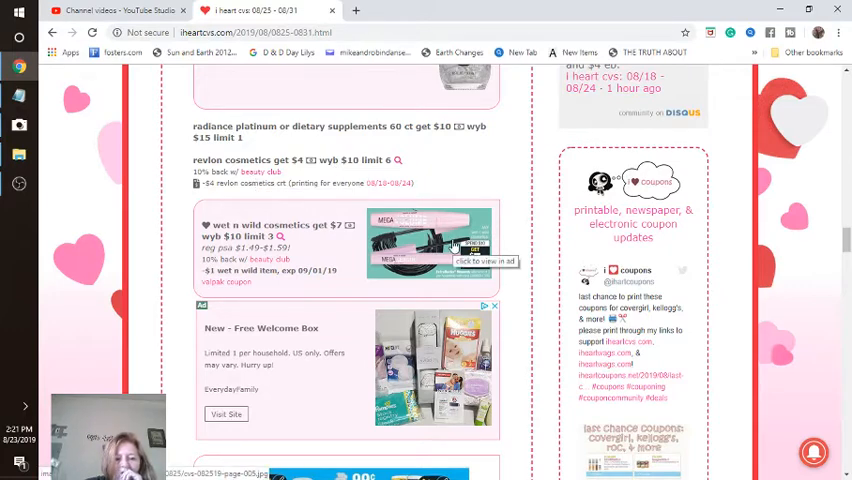
pyautogui.moveTo(424, 268)
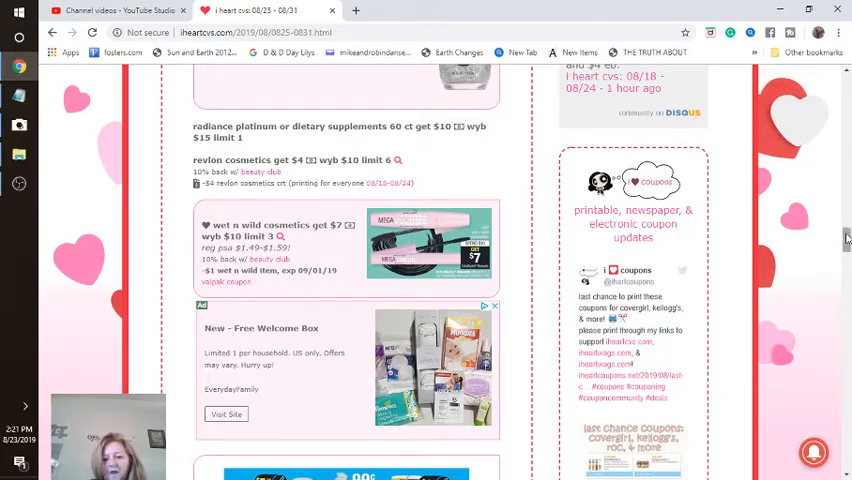
pyautogui.scroll(-3)
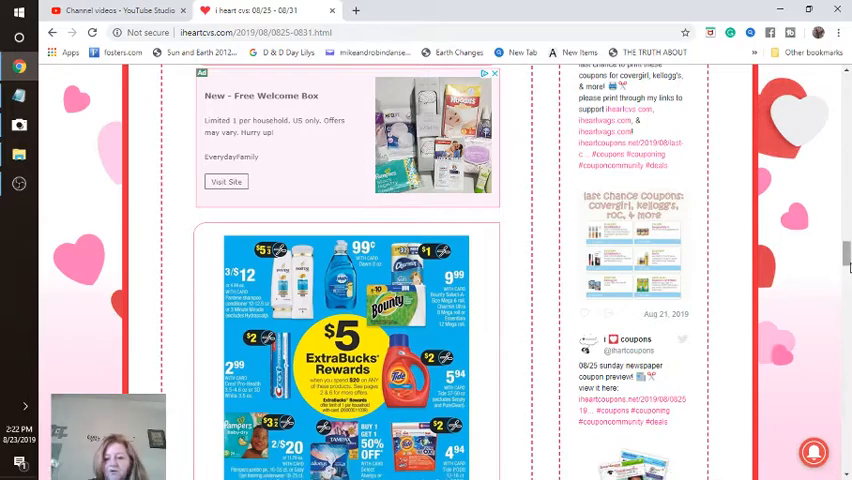
# - Scroll through the Crest, Dawn, Pampers, Pantene and Tide deals to the 'other deals' heading
pyautogui.scroll(-3)
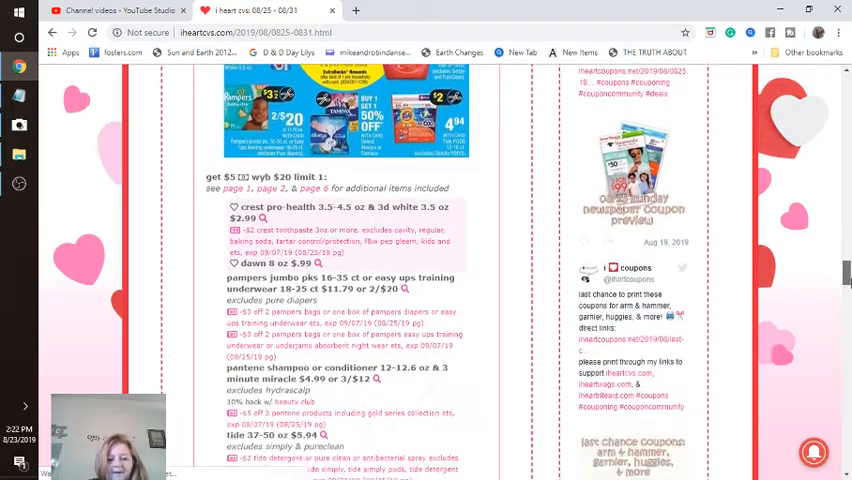
pyautogui.scroll(-3)
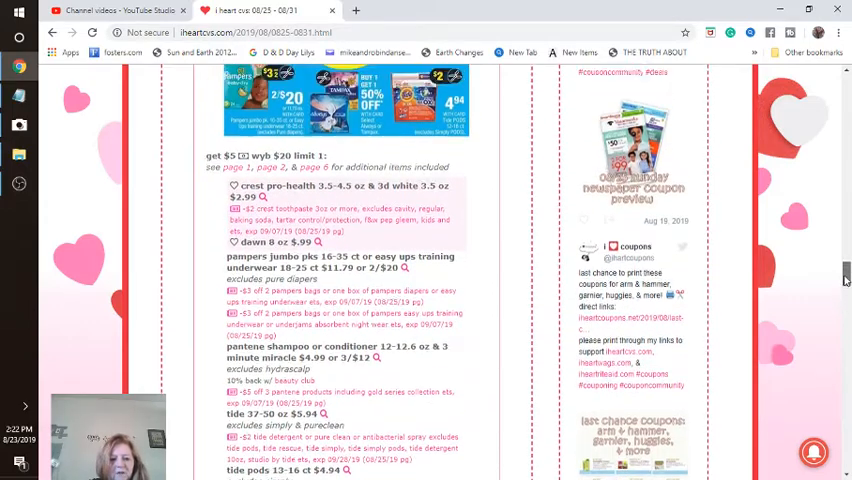
pyautogui.scroll(3)
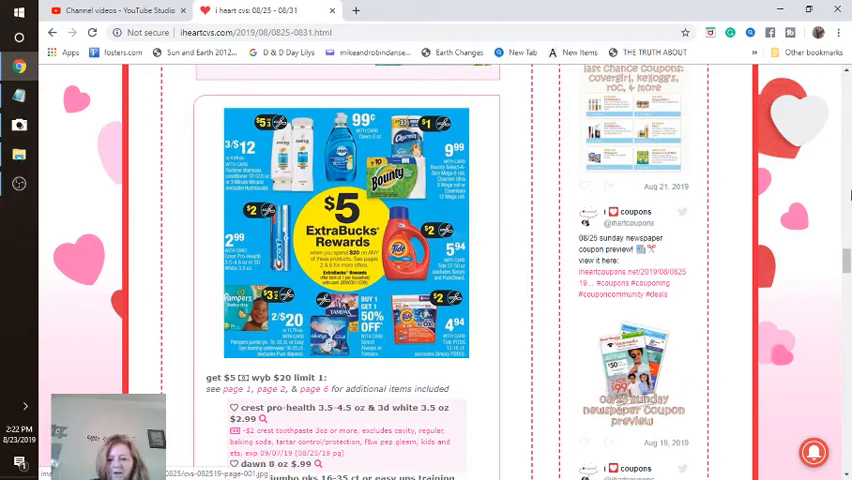
pyautogui.scroll(-3)
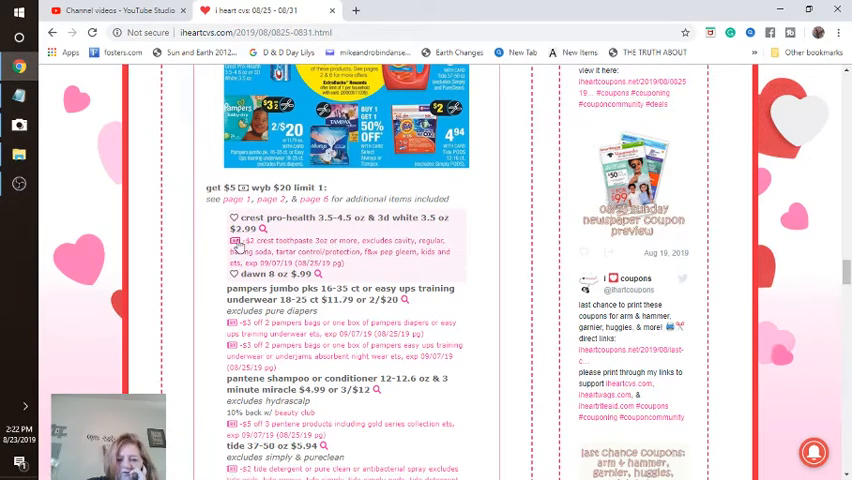
pyautogui.moveTo(235, 252)
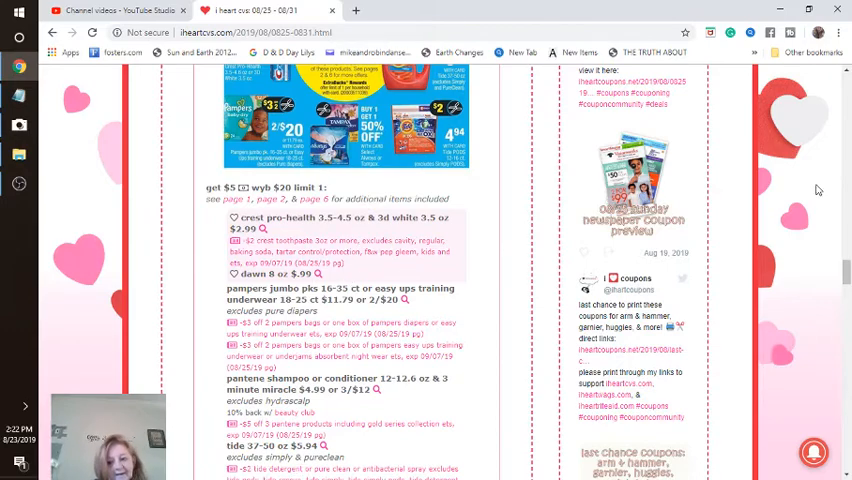
pyautogui.scroll(-3)
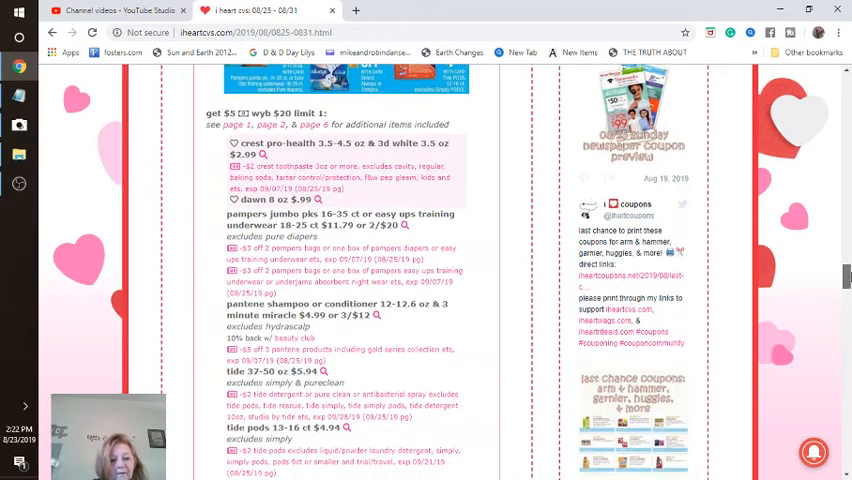
pyautogui.scroll(-3)
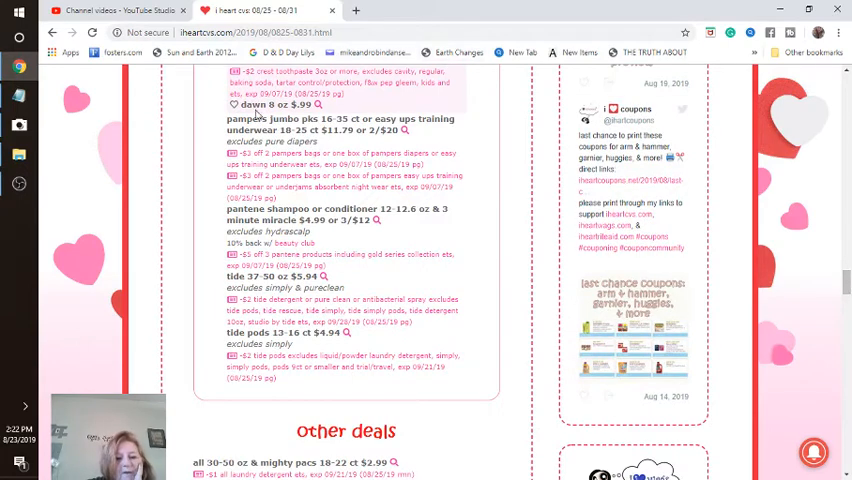
pyautogui.moveTo(322, 168)
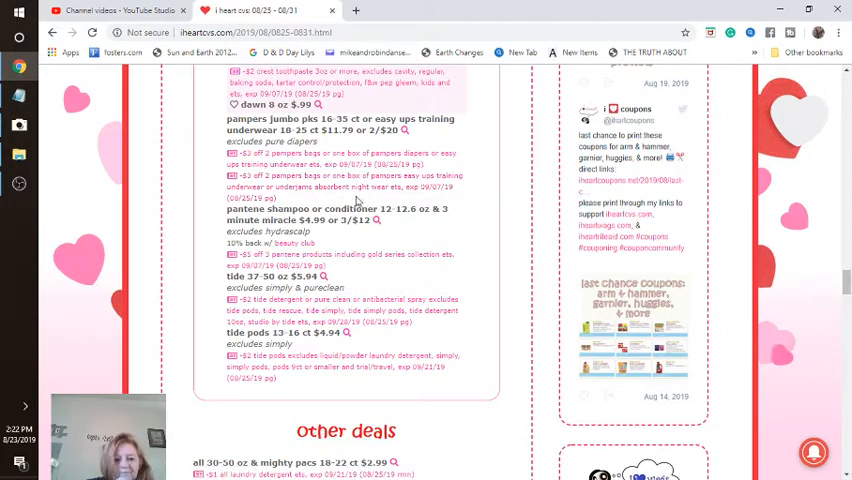
pyautogui.moveTo(432, 198)
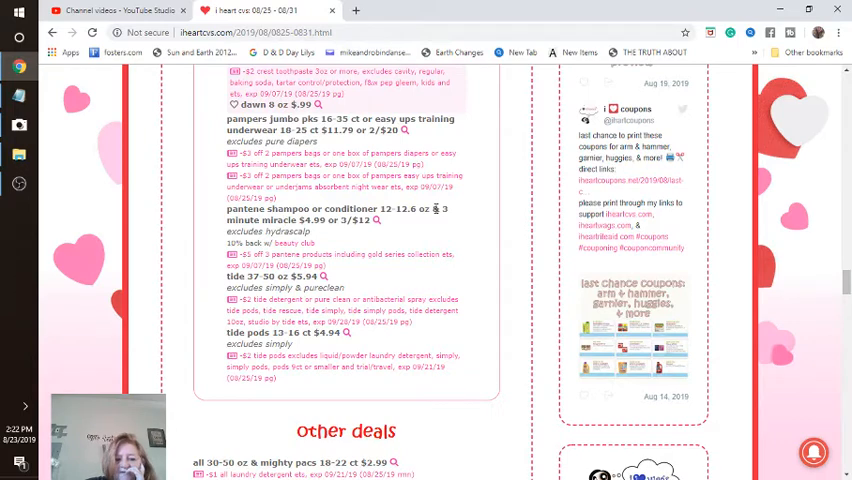
pyautogui.moveTo(370, 241)
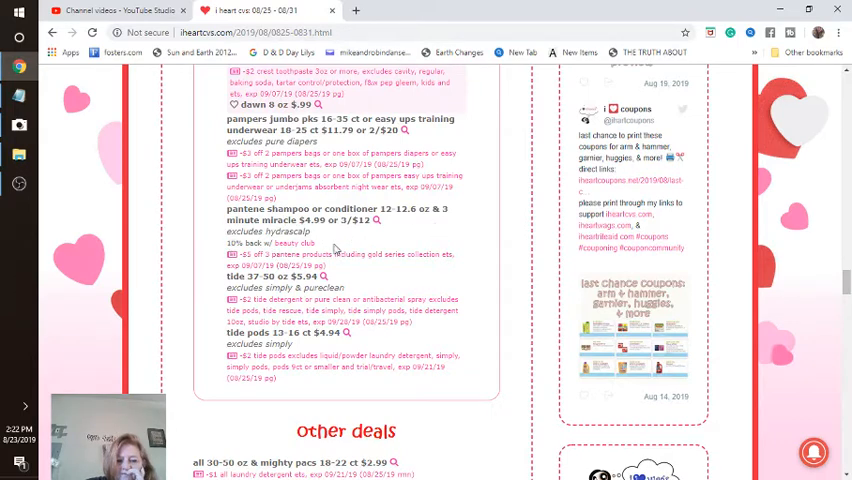
pyautogui.moveTo(212, 260)
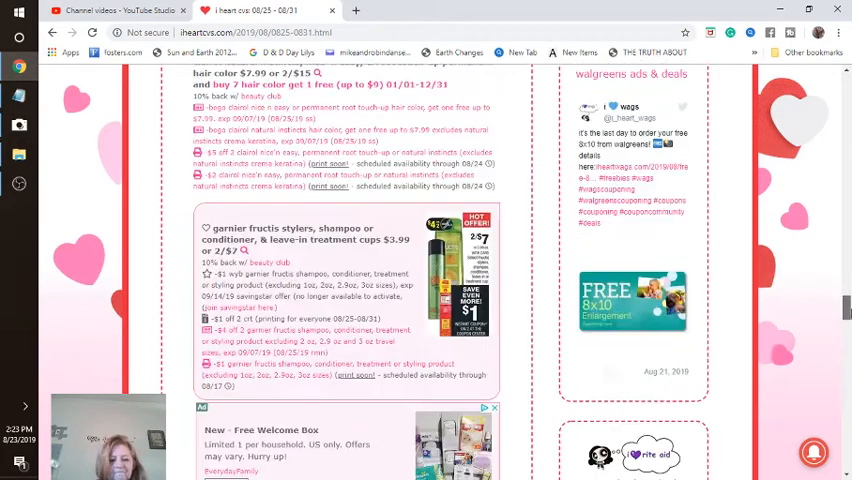
# - Review the All and Clairol offers, then scroll past Garnier Fructis to the General Mills cereal deal
pyautogui.scroll(3)
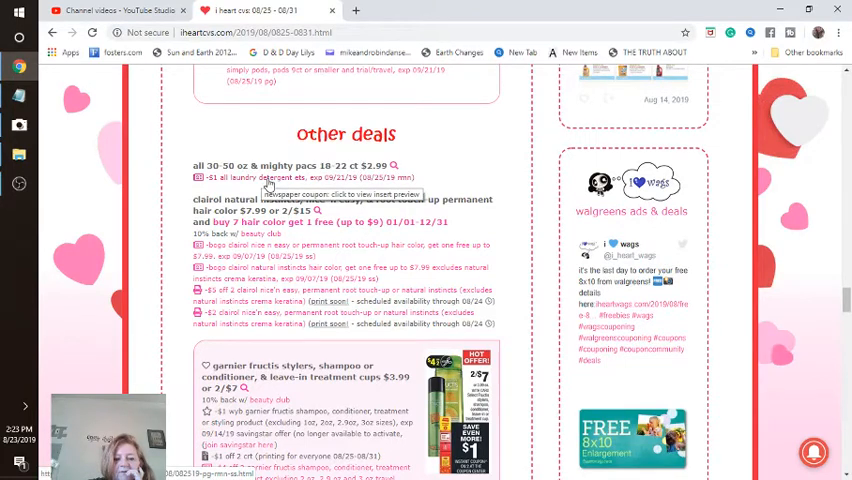
pyautogui.moveTo(387, 185)
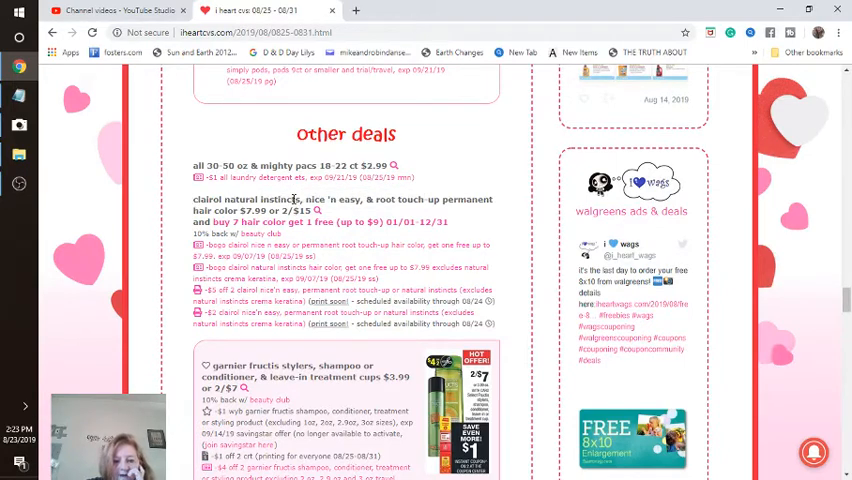
pyautogui.moveTo(397, 220)
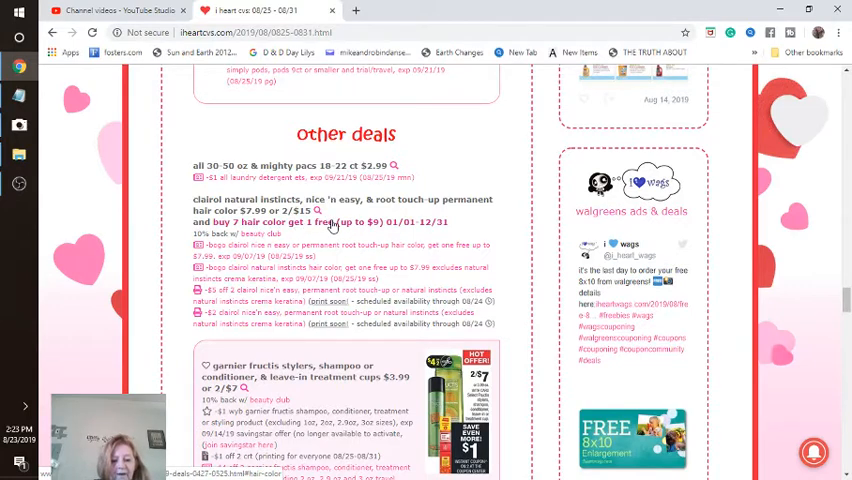
pyautogui.moveTo(202, 267)
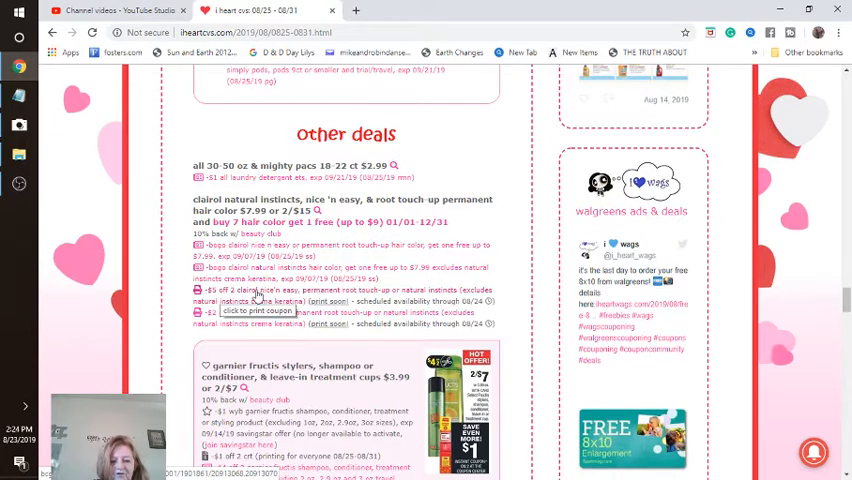
pyautogui.moveTo(347, 323)
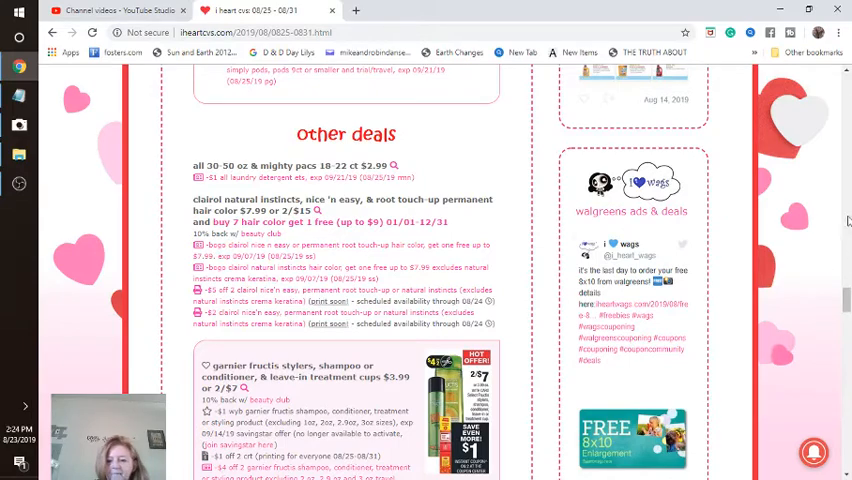
pyautogui.scroll(-3)
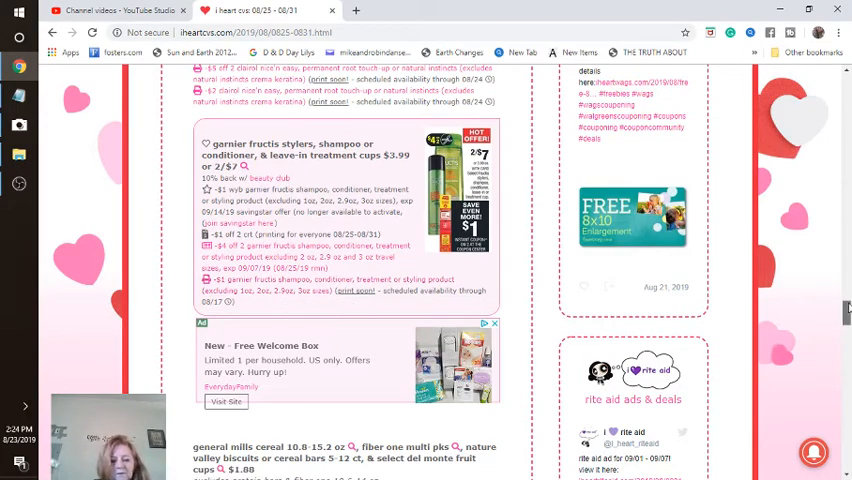
# - Scroll to the list's end showing General Mills, Gold Emblem, Maxwell House and Right Guard deals
pyautogui.scroll(-3)
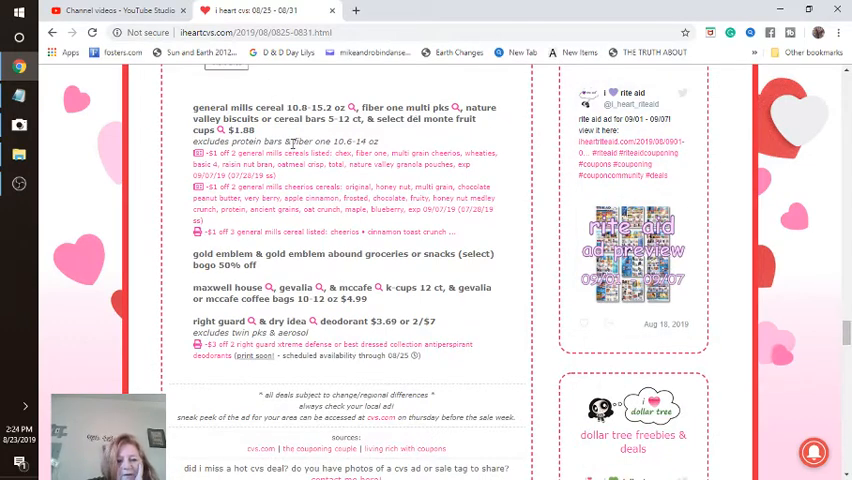
pyautogui.moveTo(432, 96)
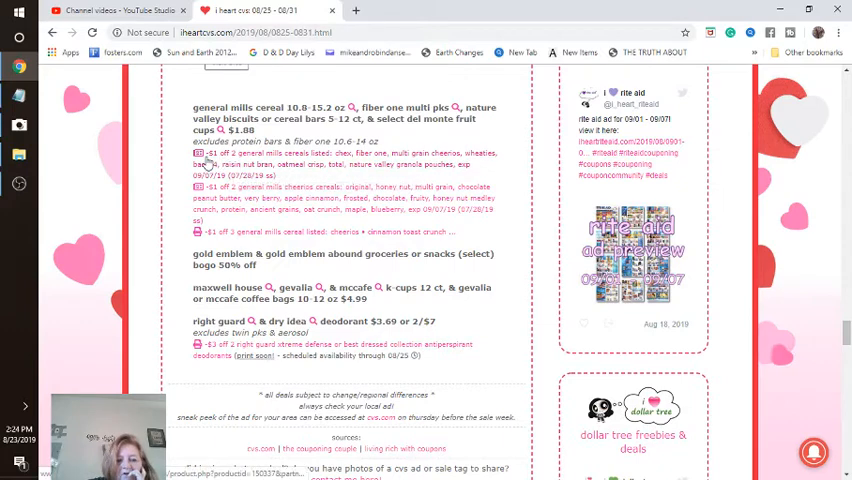
pyautogui.moveTo(230, 165)
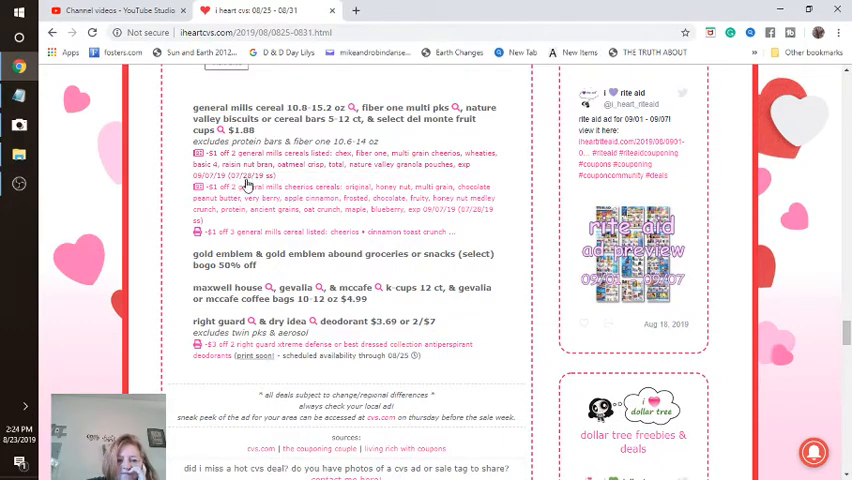
pyautogui.moveTo(236, 187)
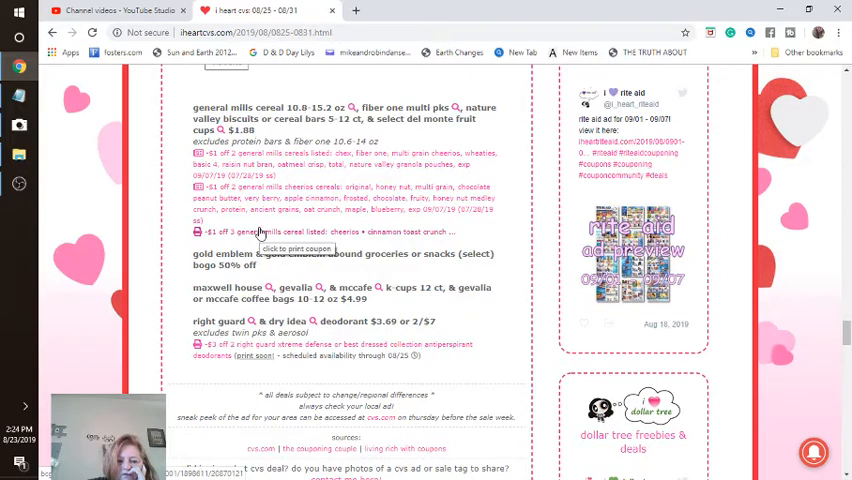
pyautogui.moveTo(303, 273)
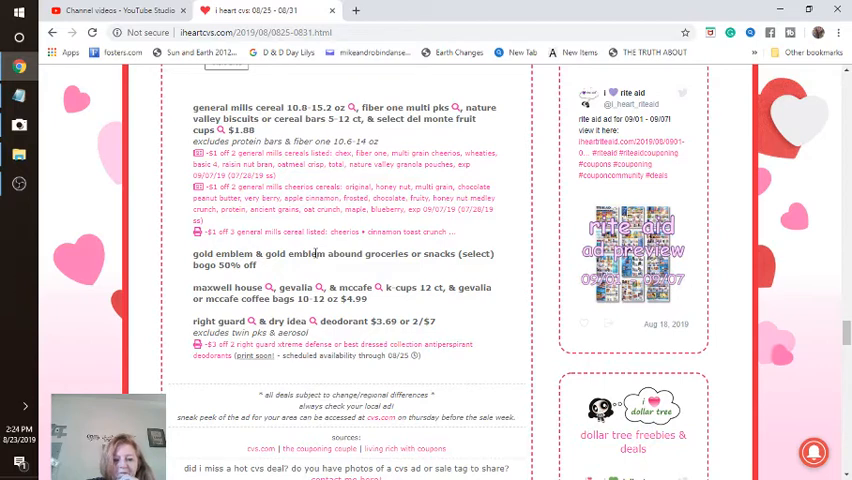
pyautogui.moveTo(337, 266)
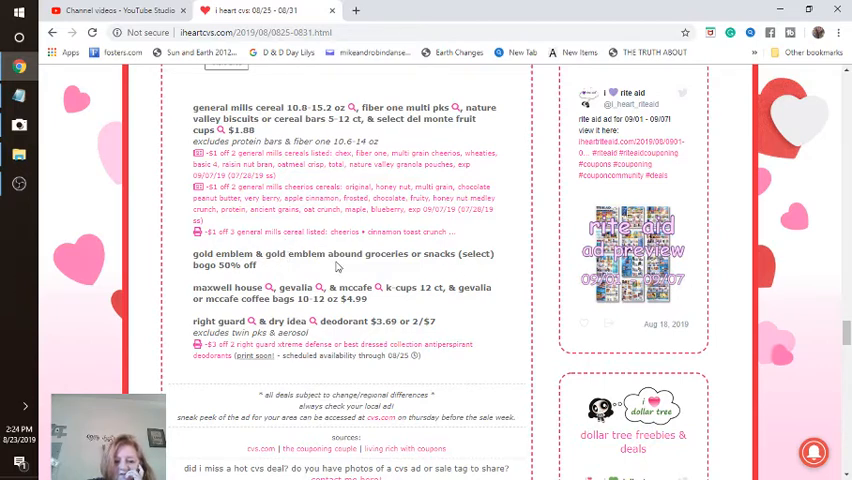